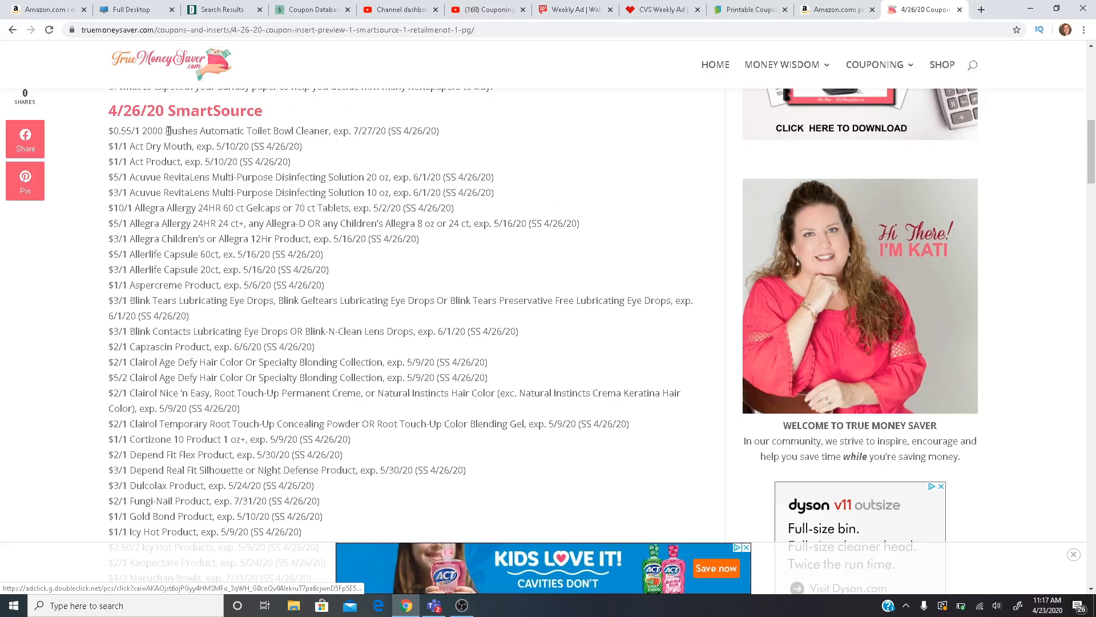
mouse_move(304, 113)
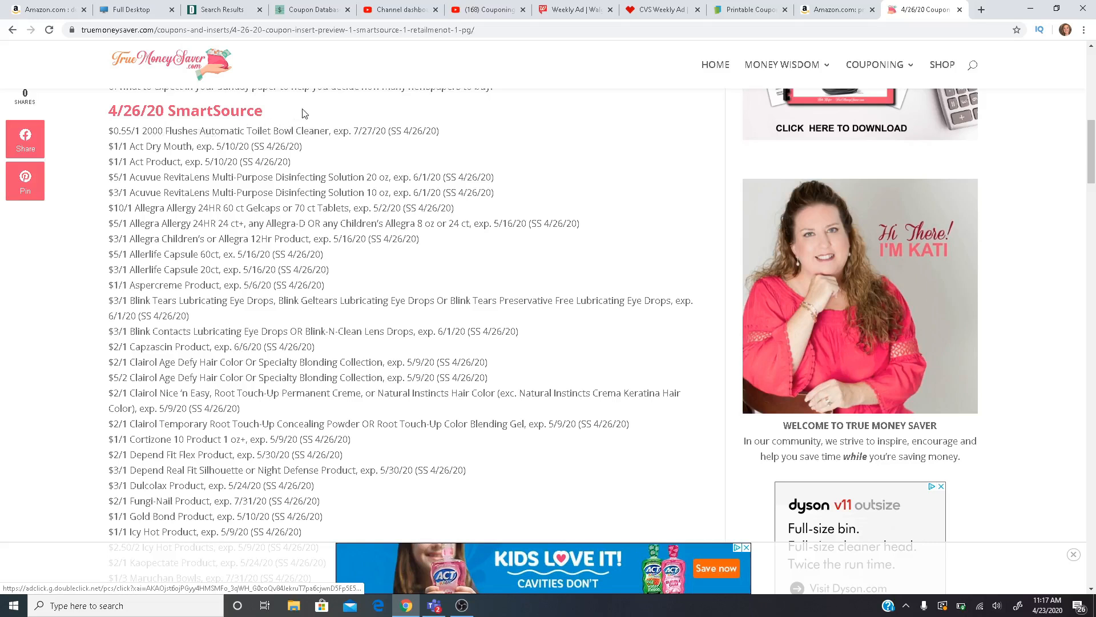
mouse_move(139, 164)
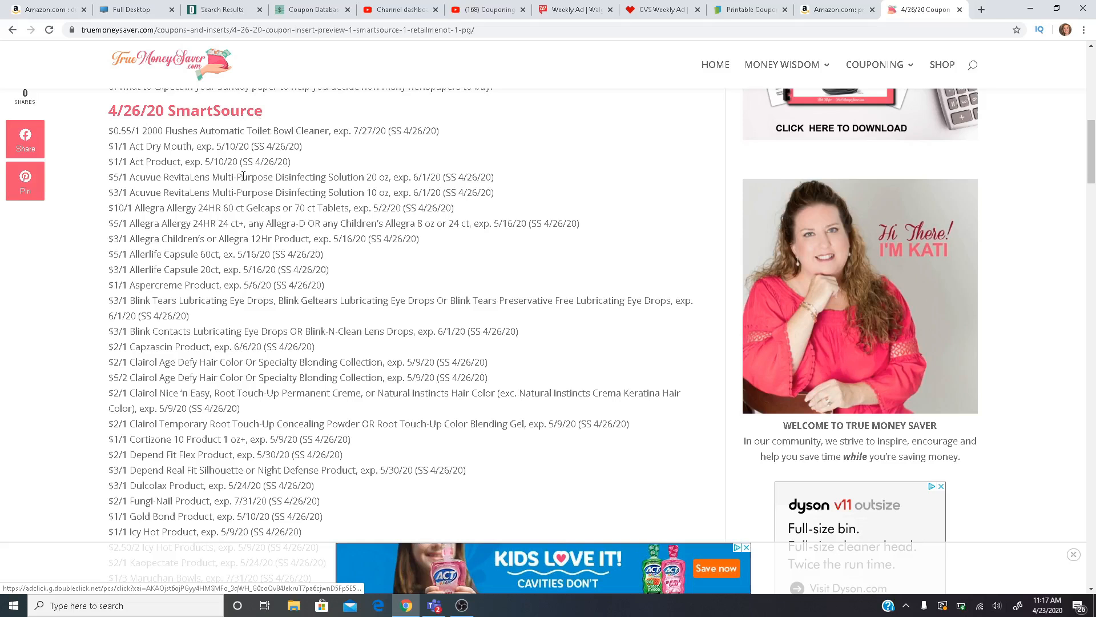
mouse_move(141, 208)
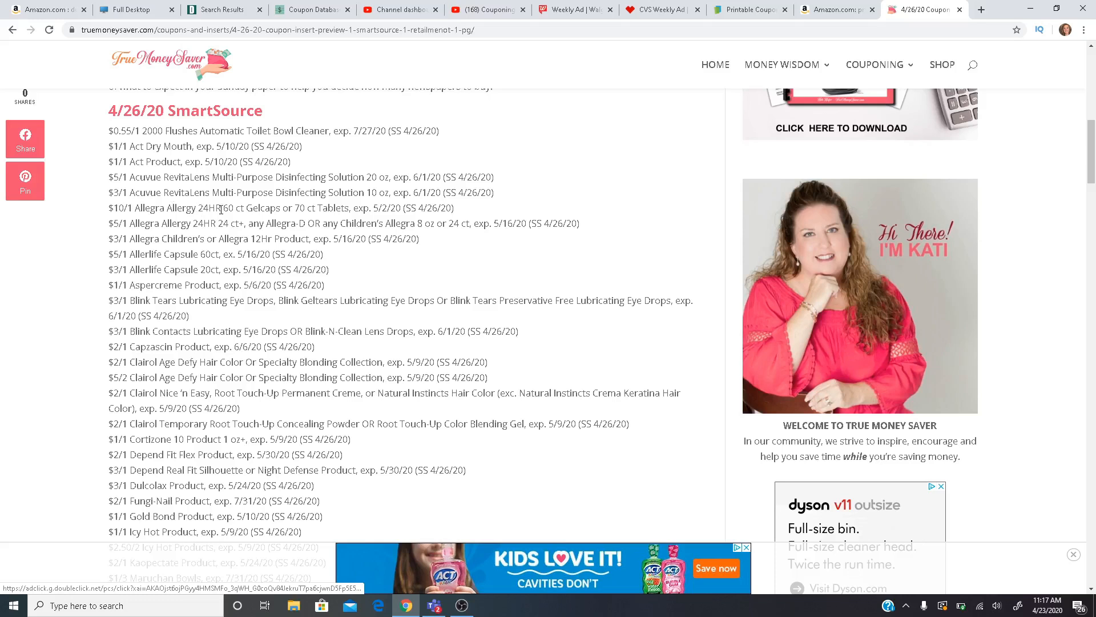
mouse_move(160, 242)
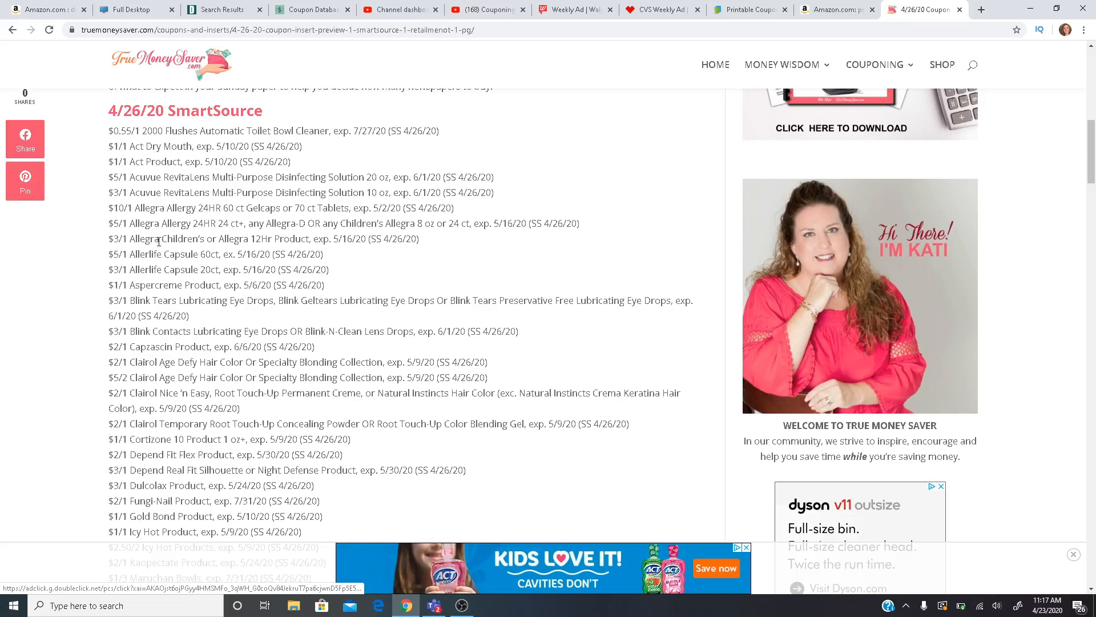
mouse_move(95, 257)
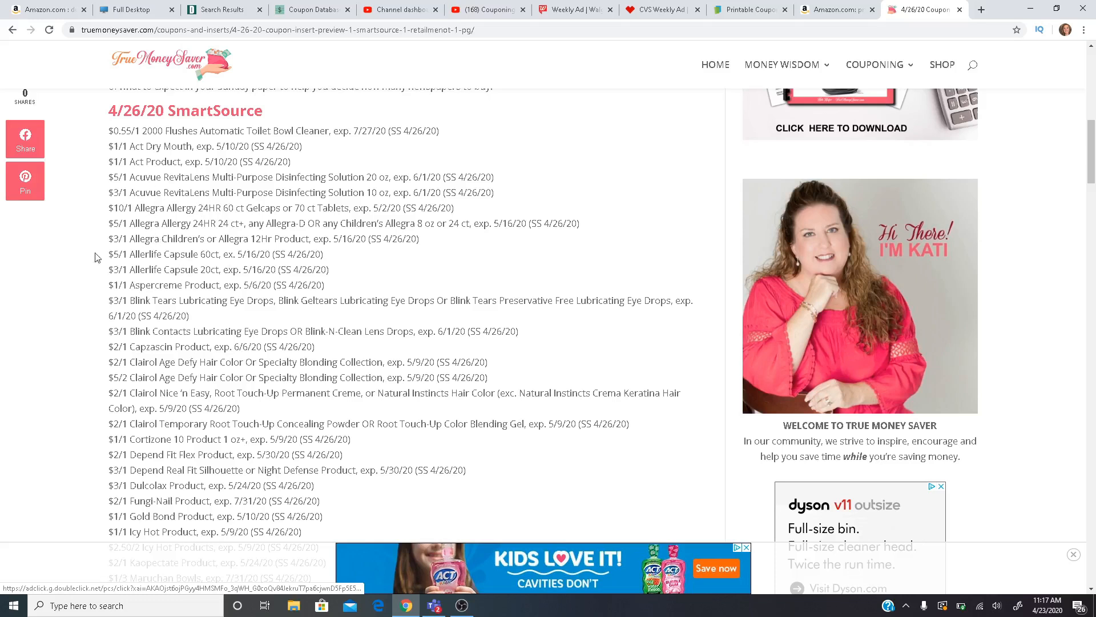
mouse_move(83, 251)
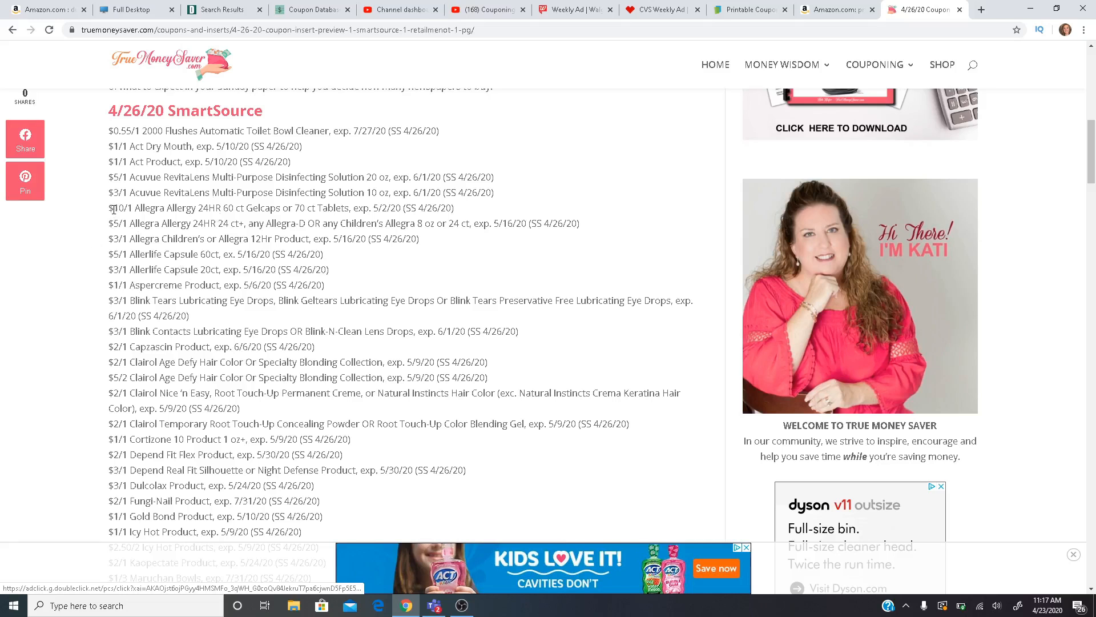
Scroll the SmartSource list down through the Clairol, Depend, Nasacort, Rachael Ray and Revlon coupons
scroll("down", 3)
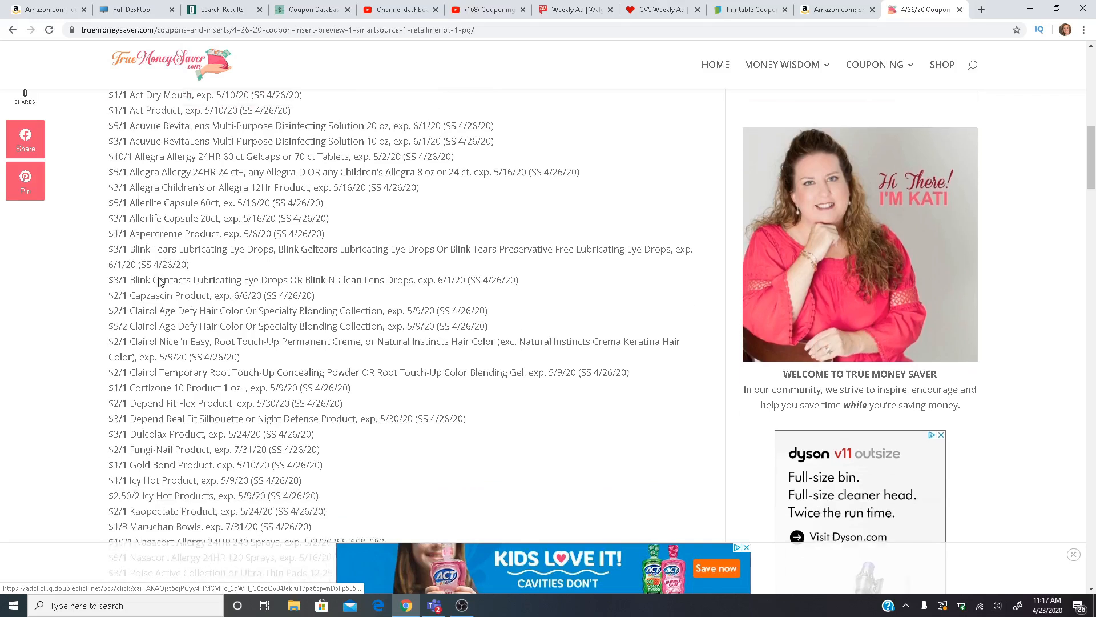
scroll("down", 3)
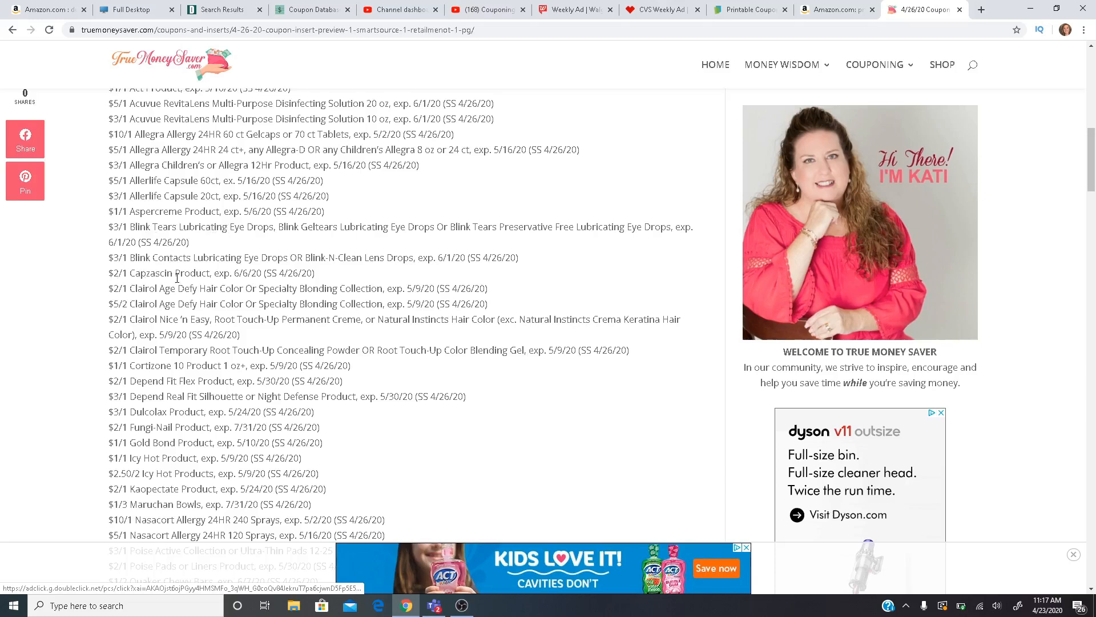
scroll("down", 3)
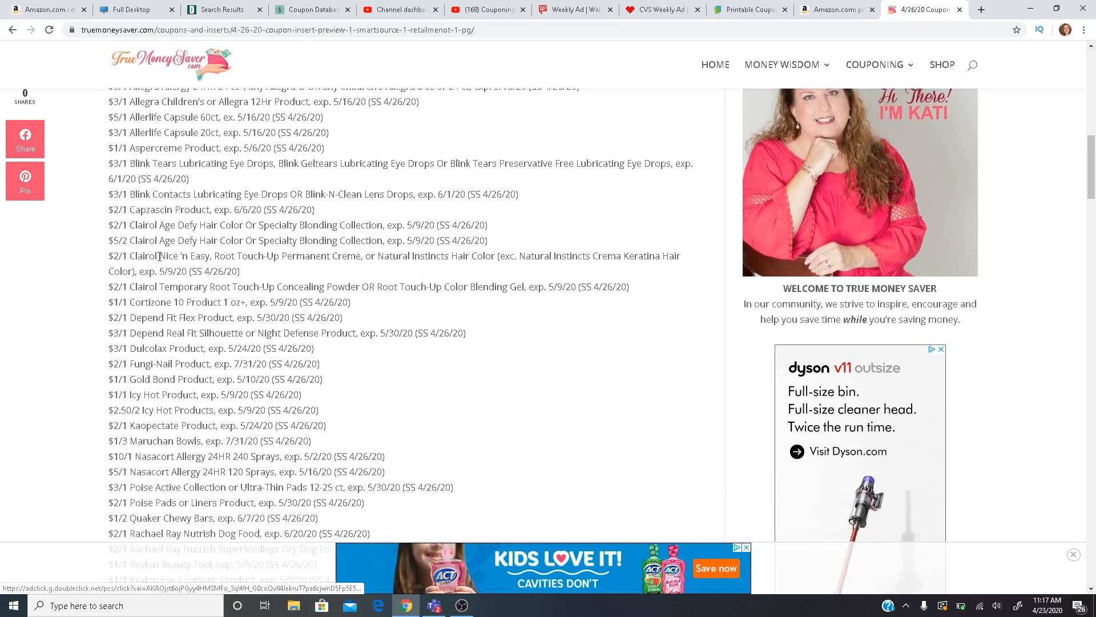
mouse_move(203, 225)
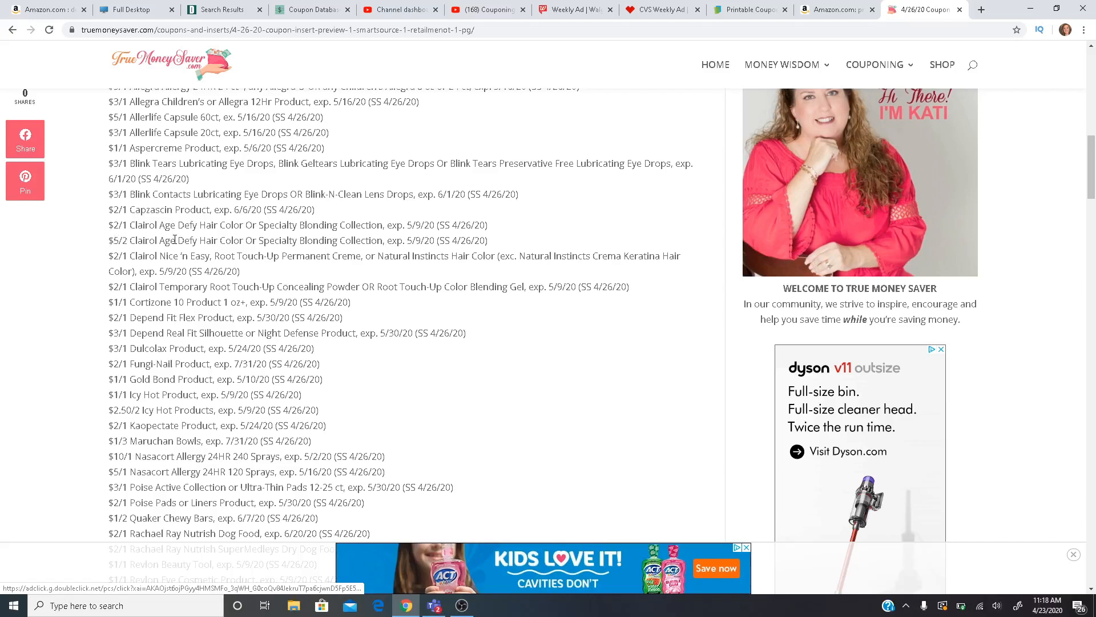
scroll("down", 3)
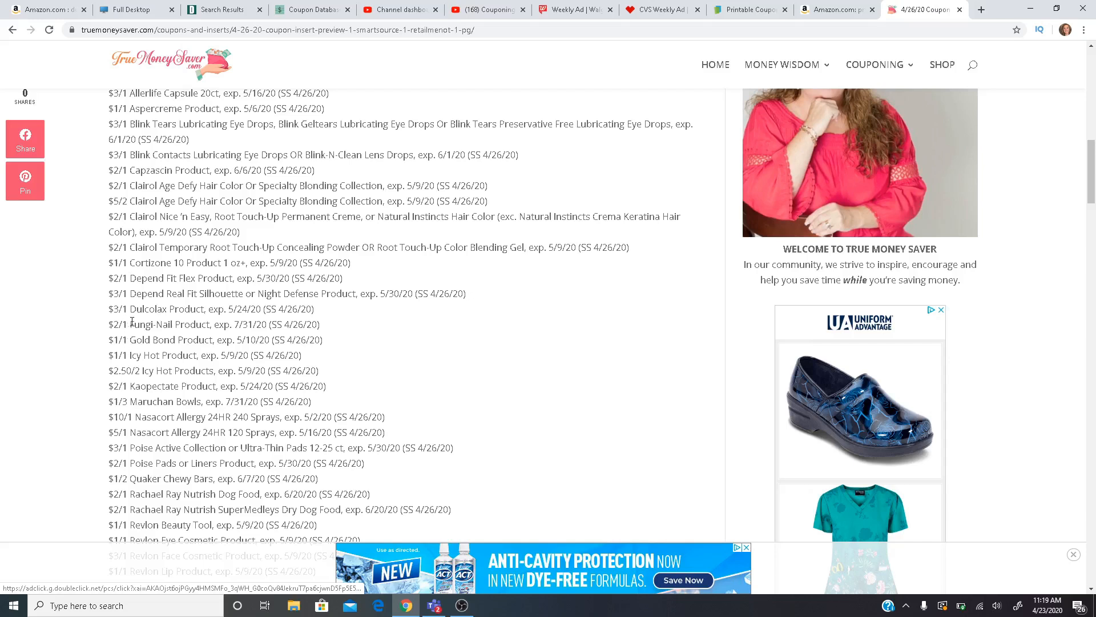
mouse_move(194, 326)
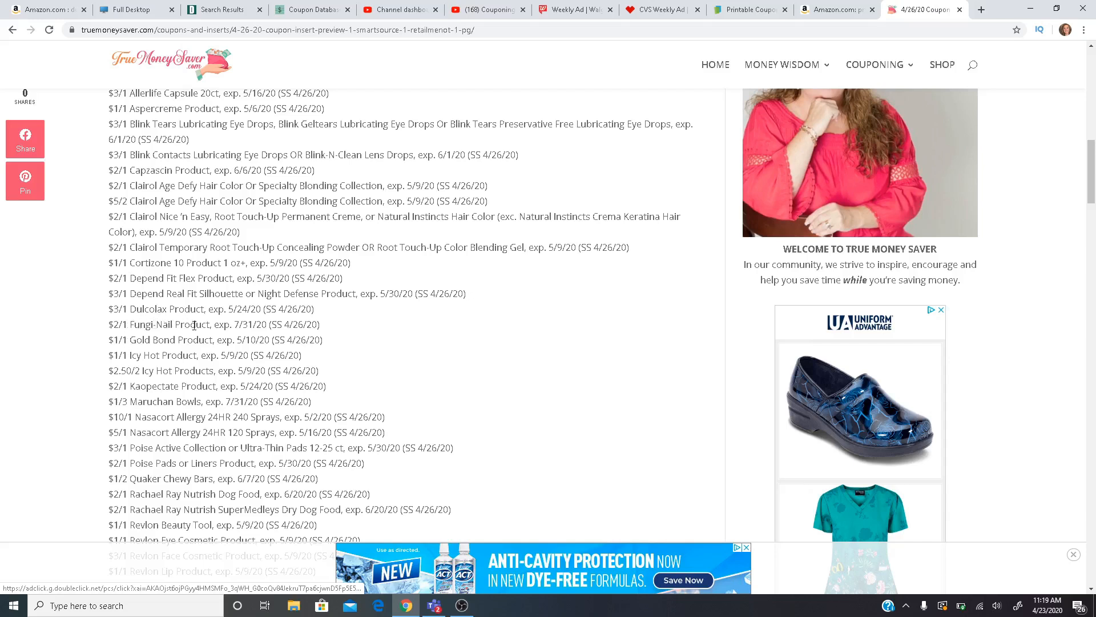
mouse_move(161, 352)
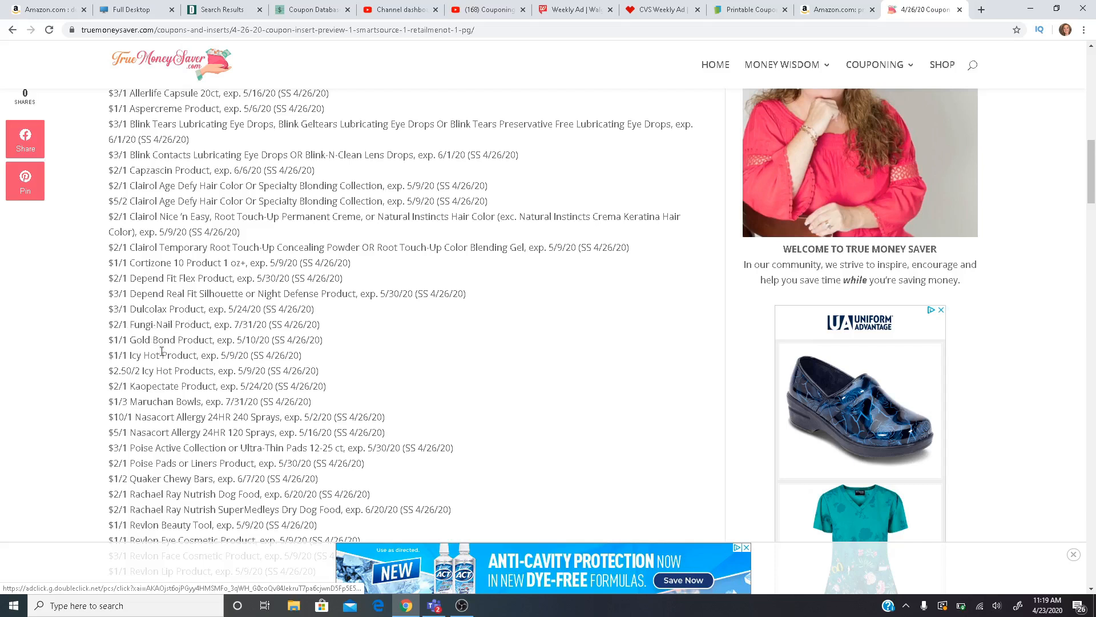
Scroll to the SmartSource list's final Unisom, Windex and XYZAL entries above the RetailMeNot heading
scroll("down", 3)
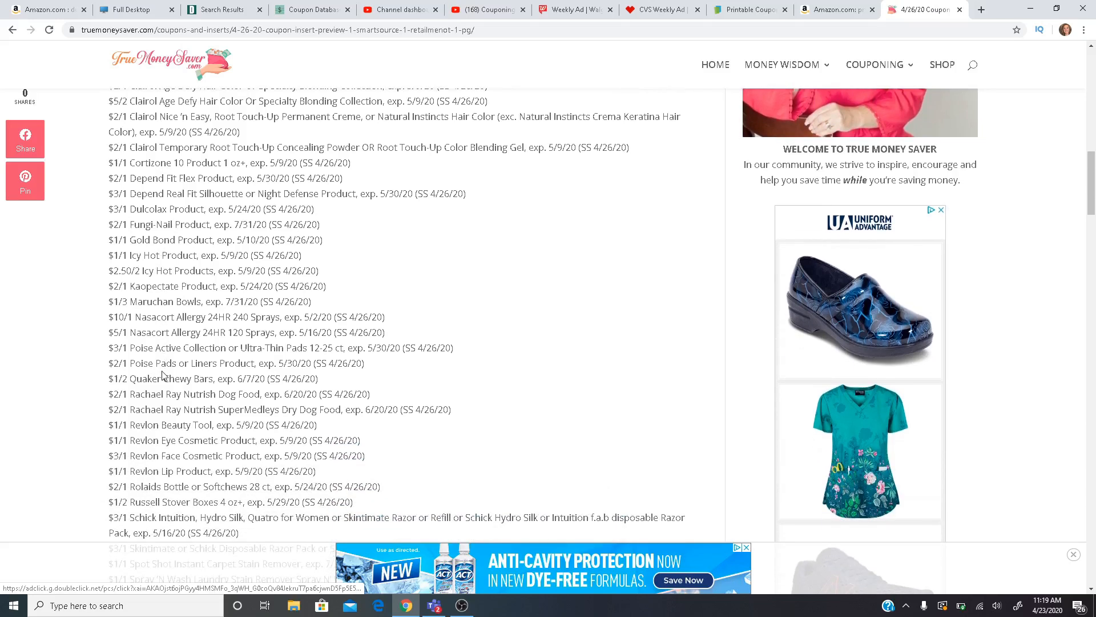
mouse_move(192, 285)
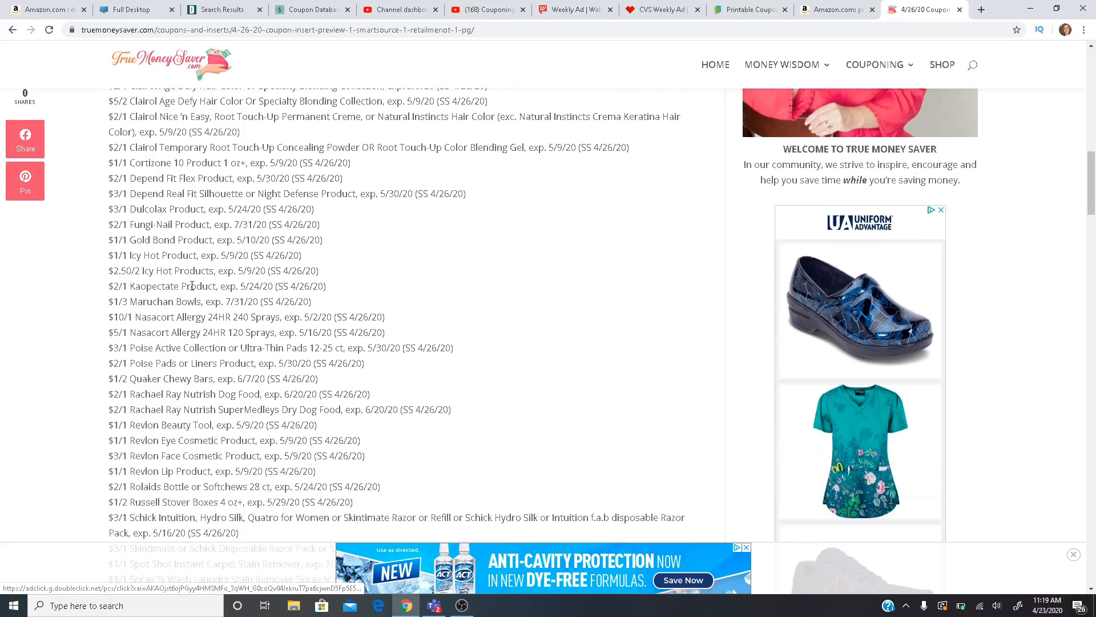
scroll("down", 3)
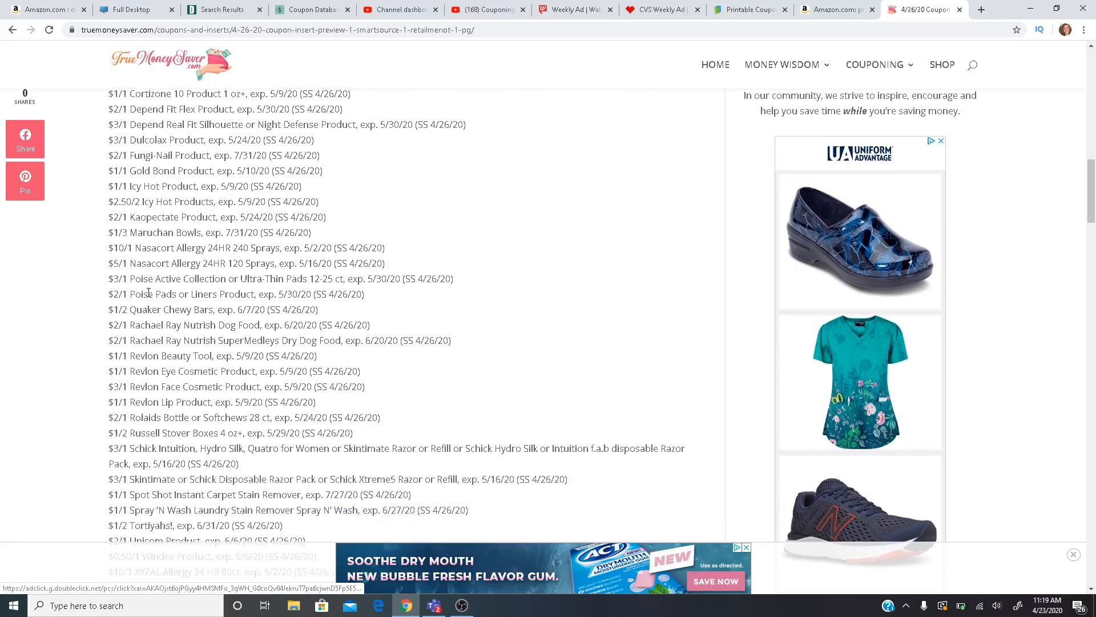
mouse_move(141, 260)
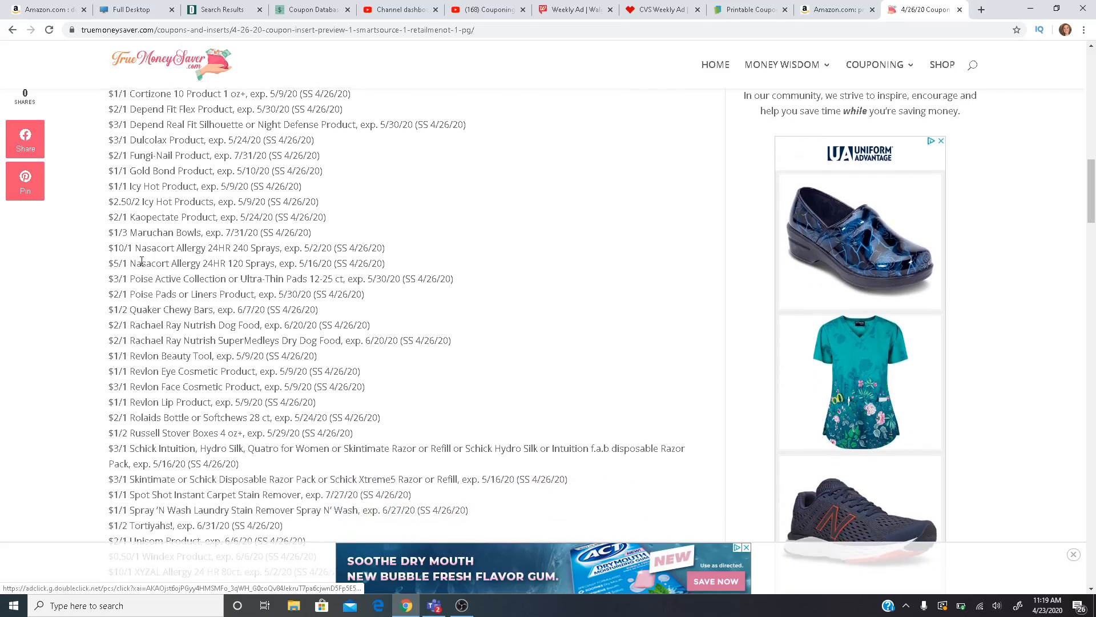
mouse_move(156, 281)
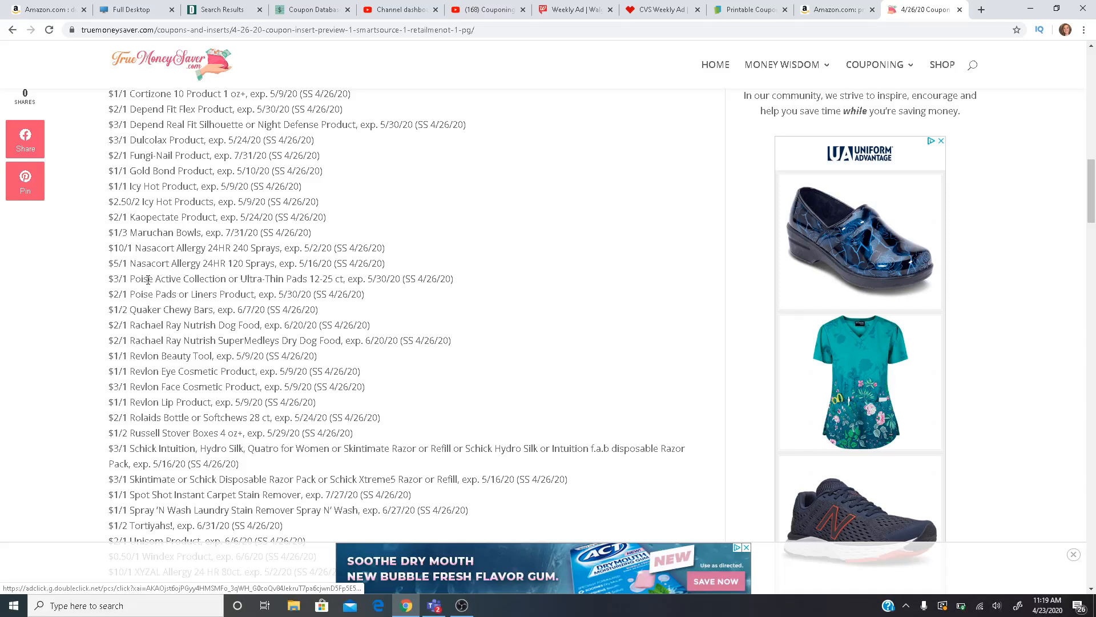
mouse_move(167, 279)
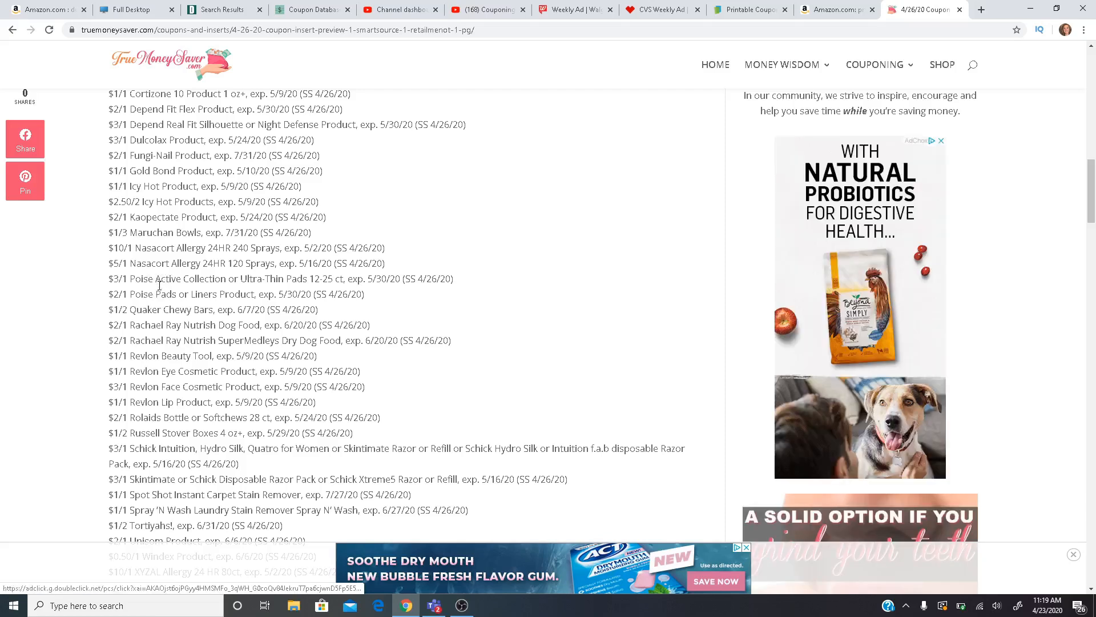
scroll("down", 3)
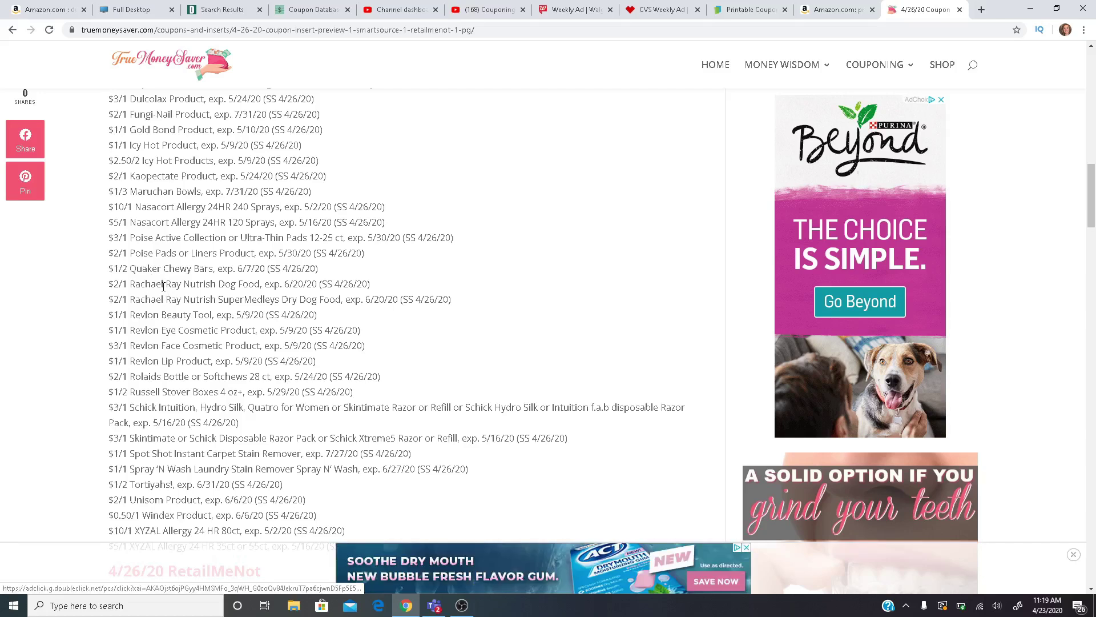
Scroll down to reveal the 4/26/20 RetailMeNot heading and its first Advil coupons
scroll("down", 3)
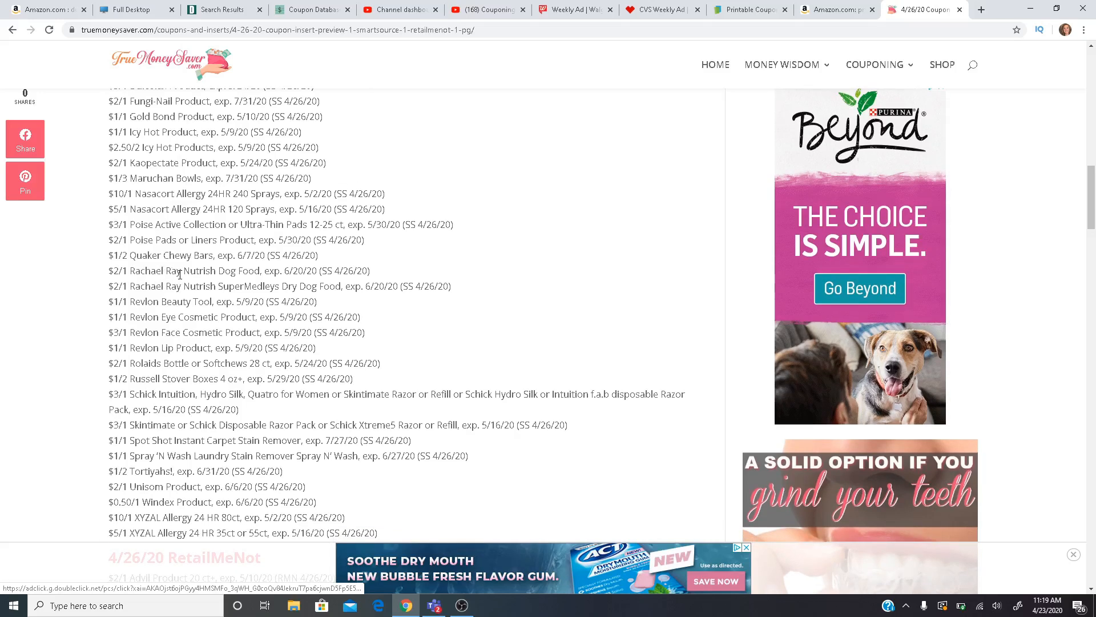
scroll("down", 3)
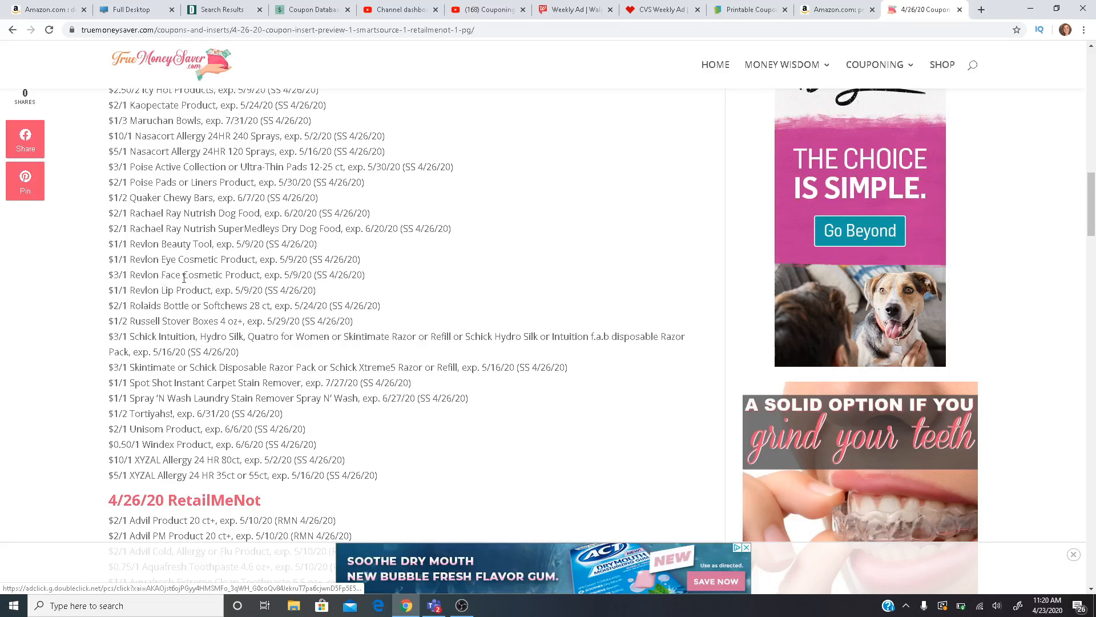
mouse_move(160, 308)
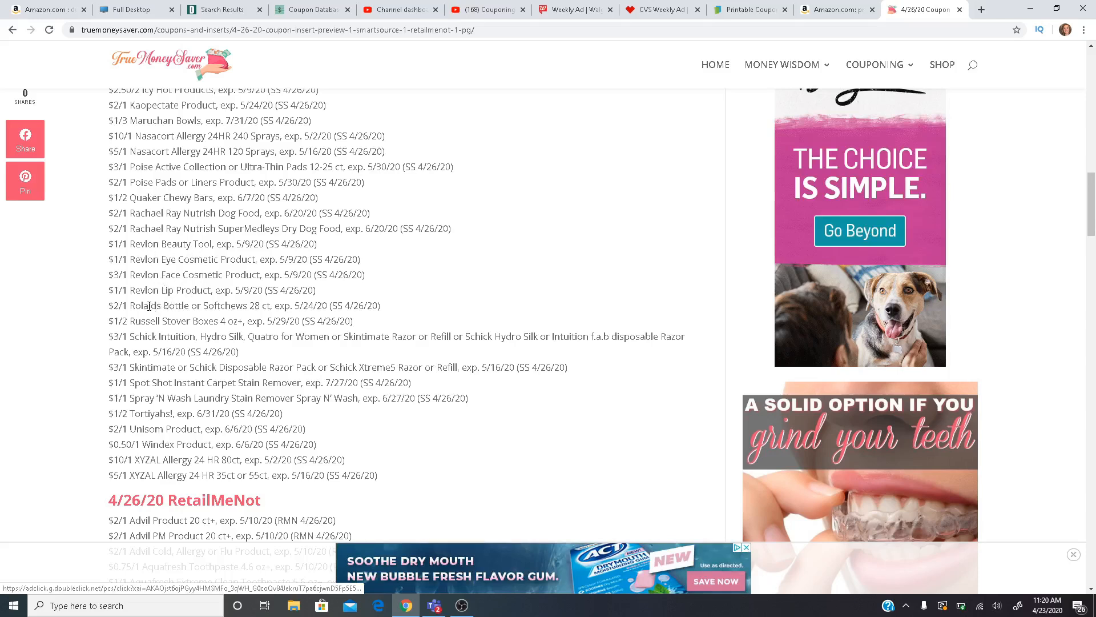
mouse_move(128, 318)
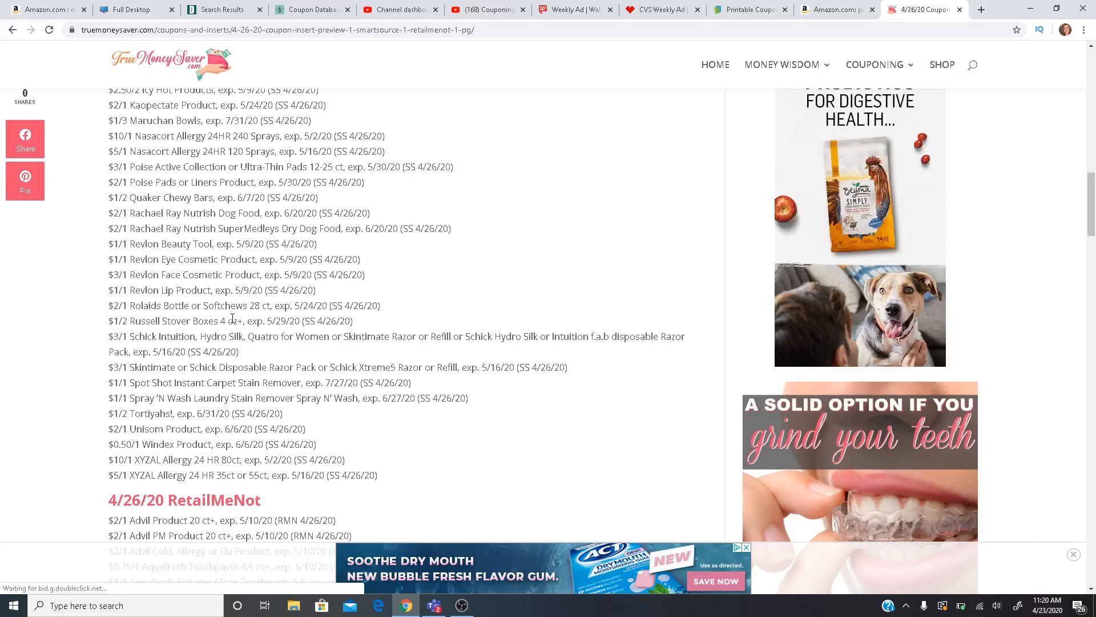
mouse_move(113, 336)
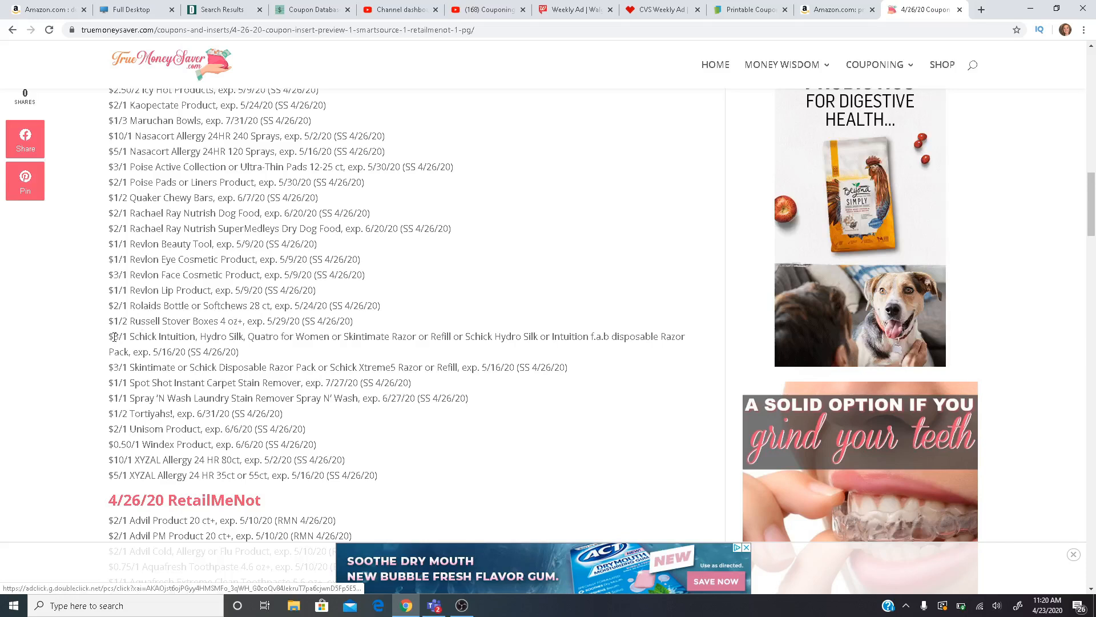
mouse_move(185, 335)
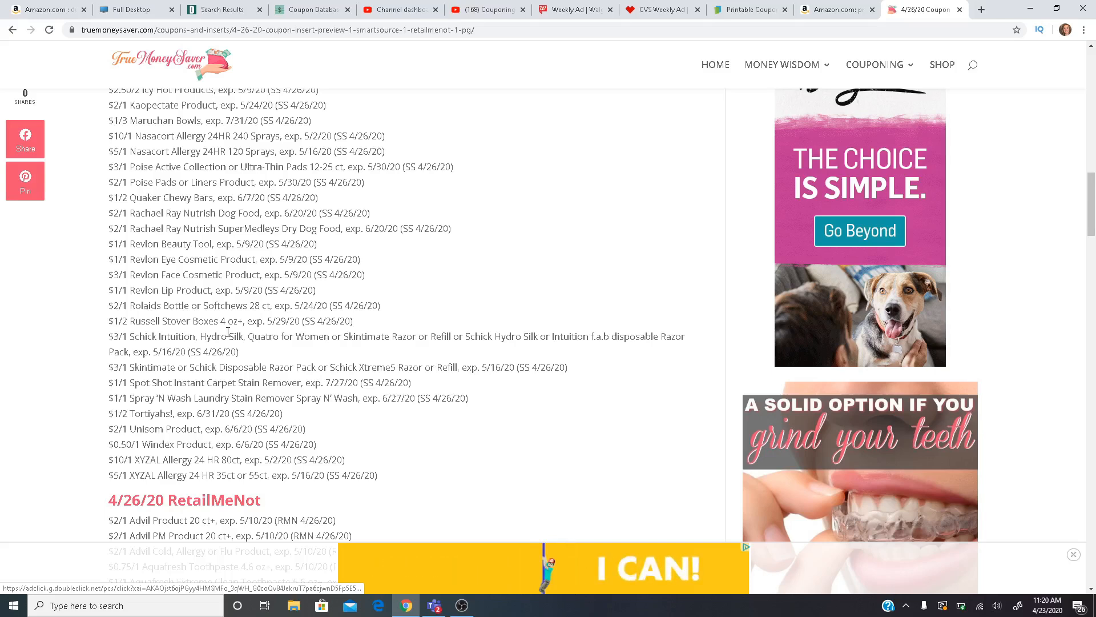
mouse_move(180, 358)
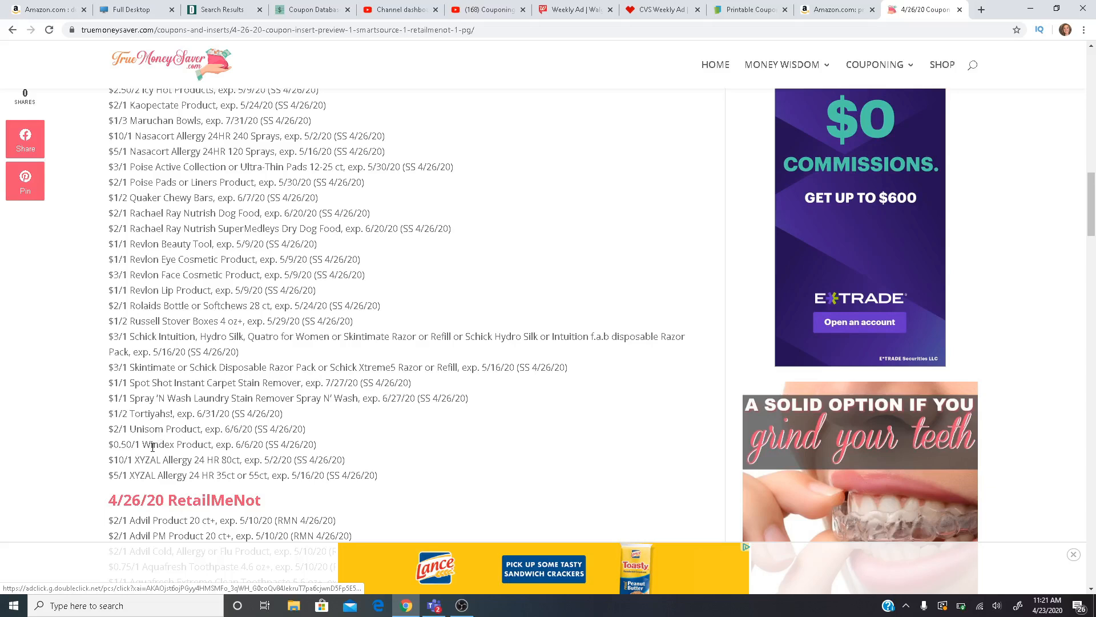
Scroll the RetailMeNot coupons down through the Preparation H and SheaMoisture offers
scroll("down", 3)
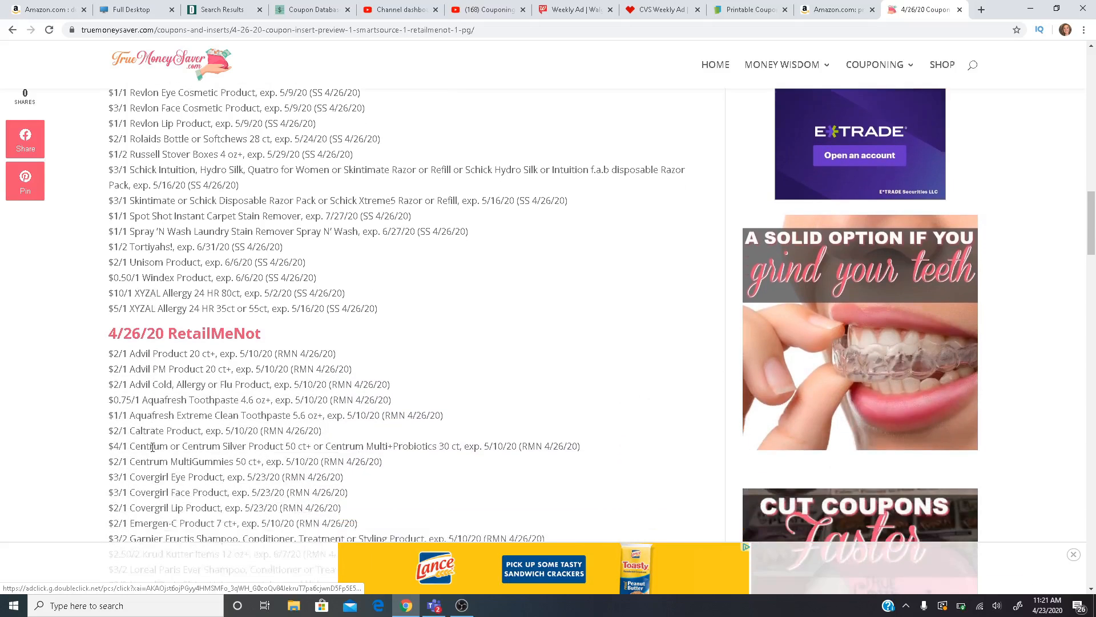
scroll("down", 3)
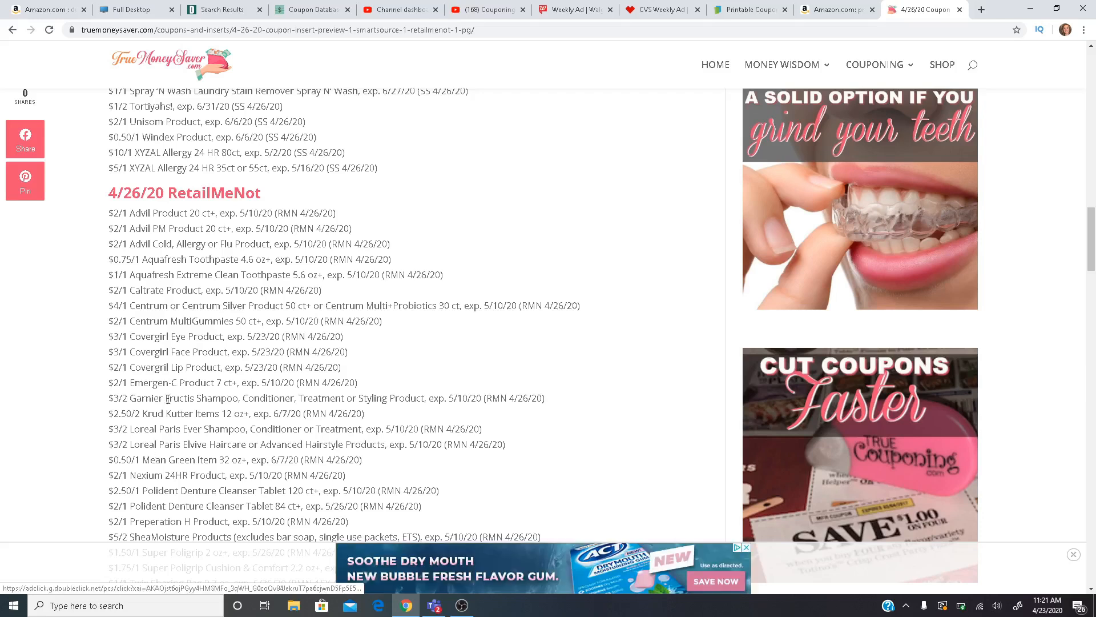
mouse_move(161, 263)
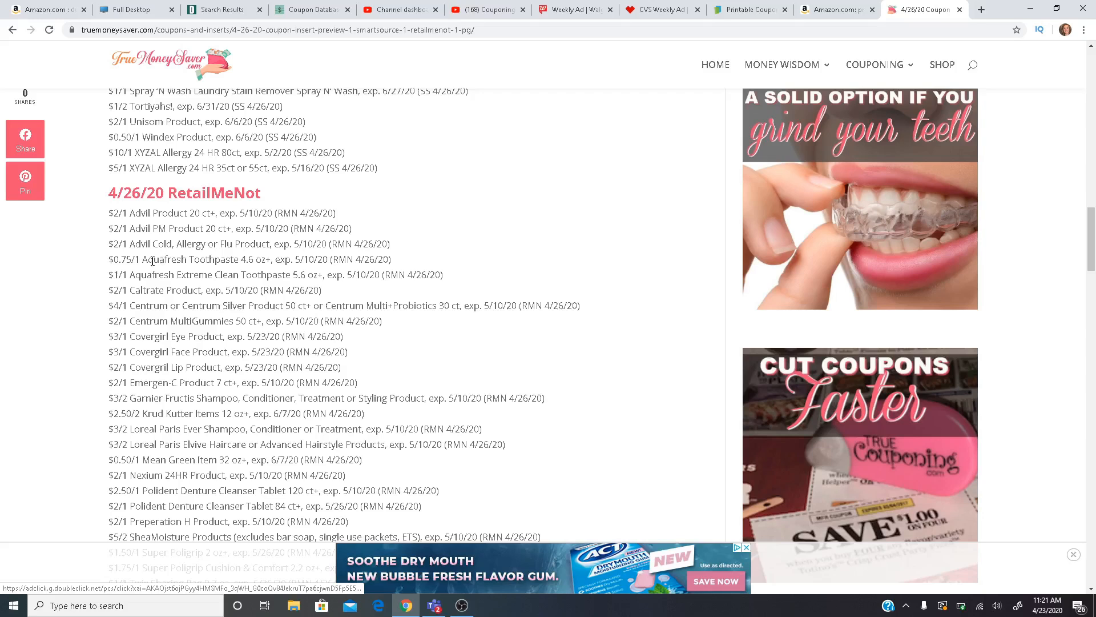
mouse_move(89, 275)
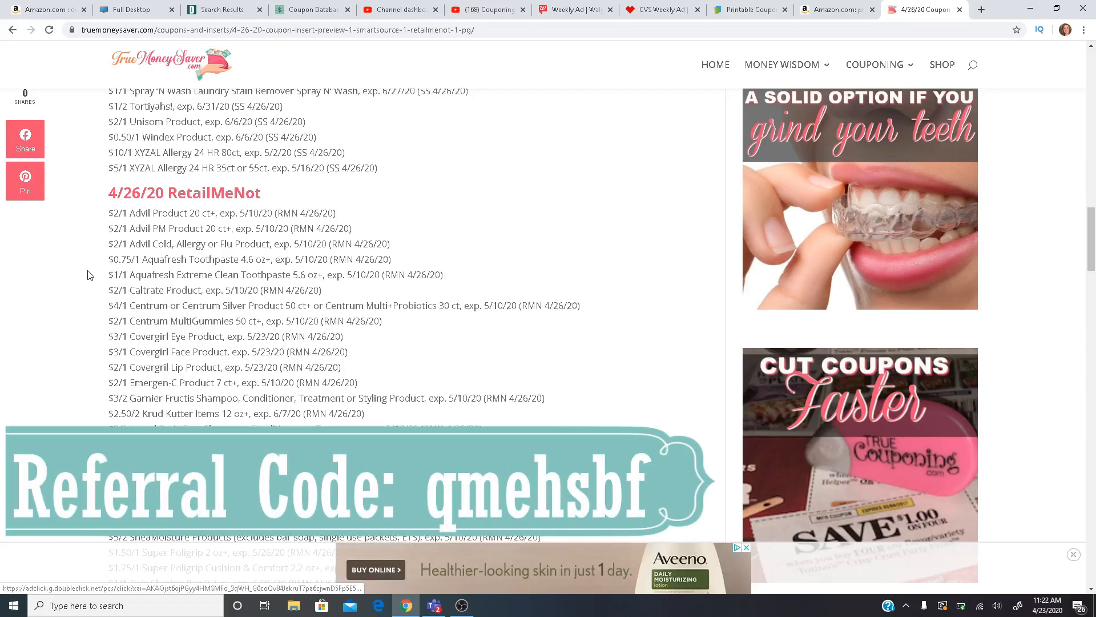
Scroll past the remaining RetailMeNot coupons into the 4/26/20 P&G section, down to the Olay offers
scroll("down", 3)
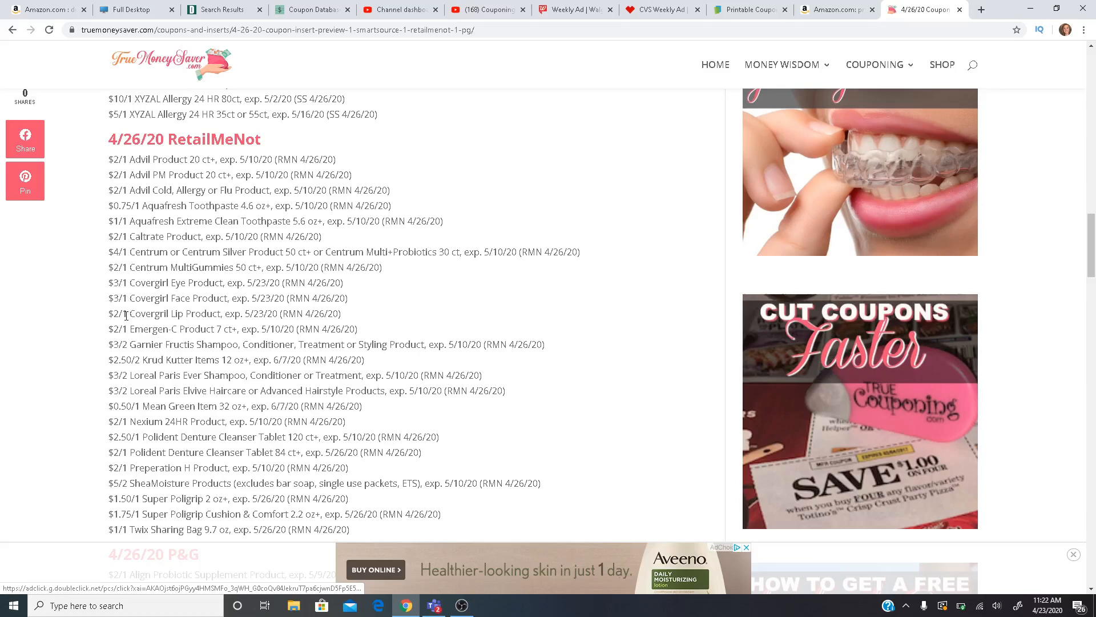
mouse_move(161, 282)
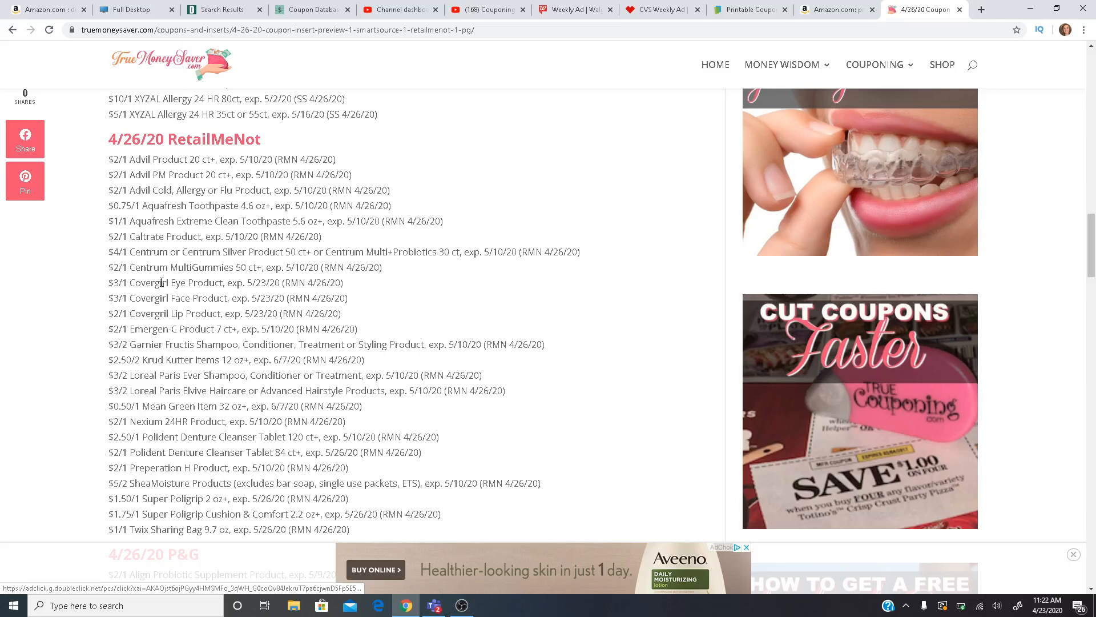
mouse_move(98, 306)
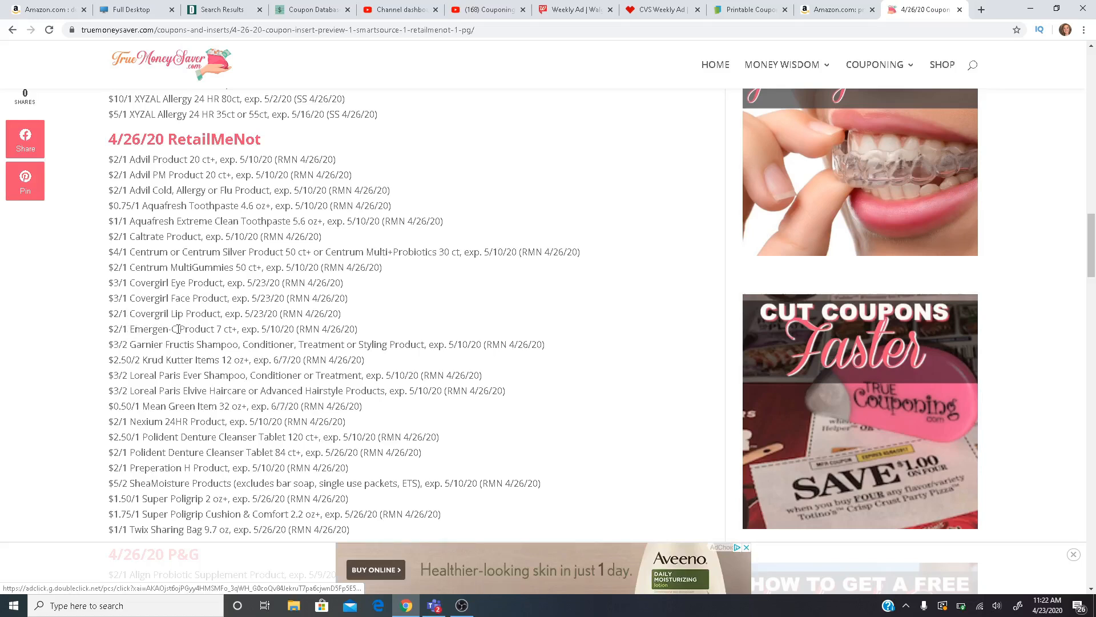
scroll("down", 3)
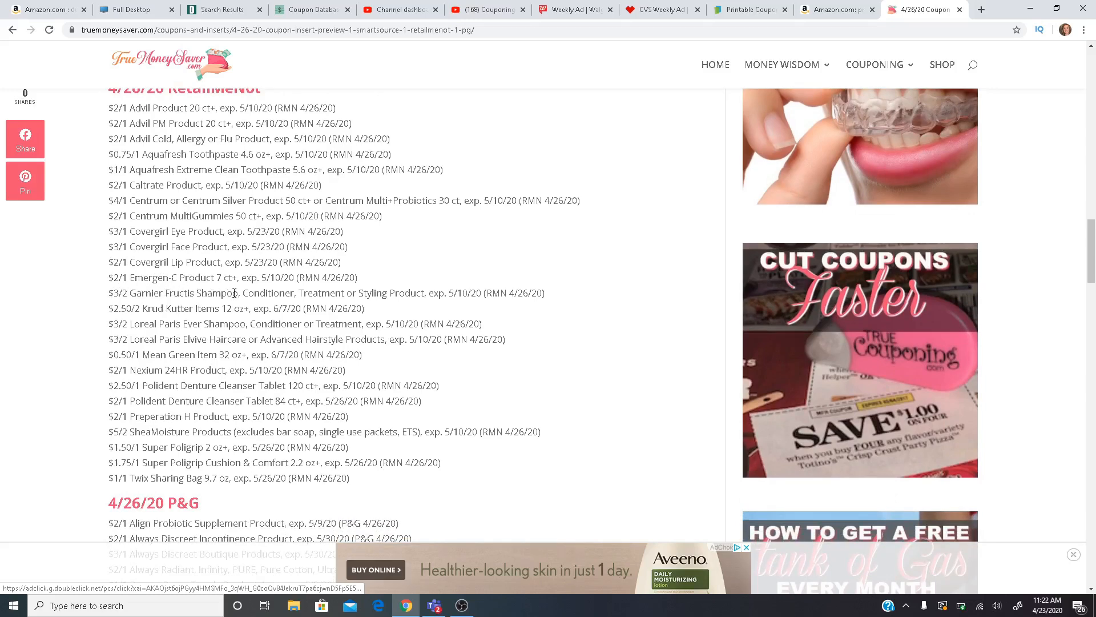
mouse_move(263, 293)
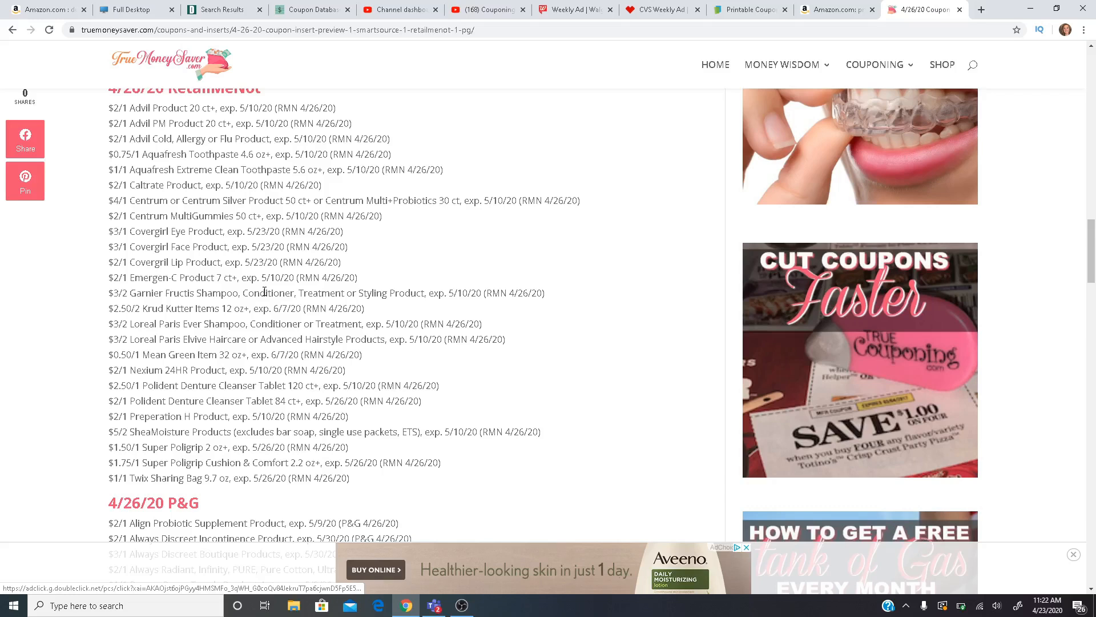
mouse_move(171, 318)
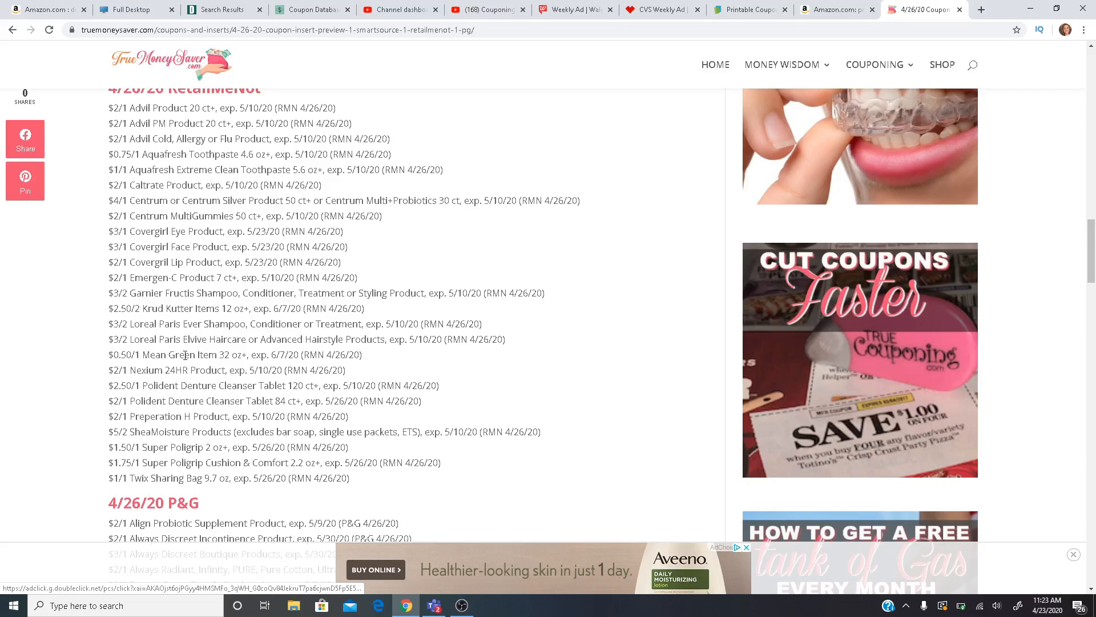
mouse_move(152, 390)
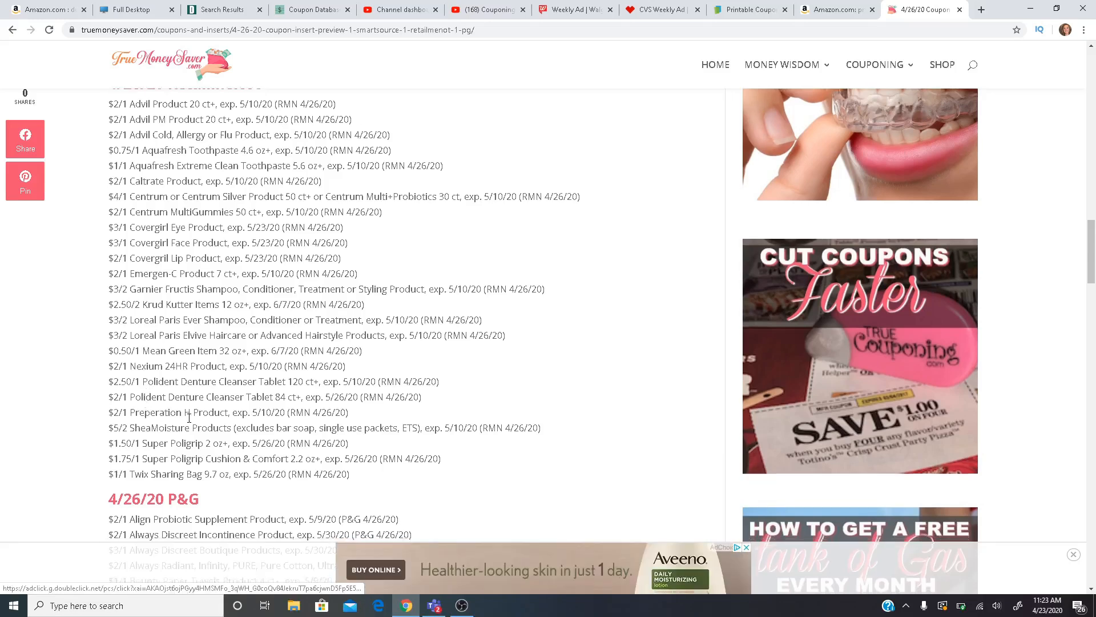
scroll("down", 3)
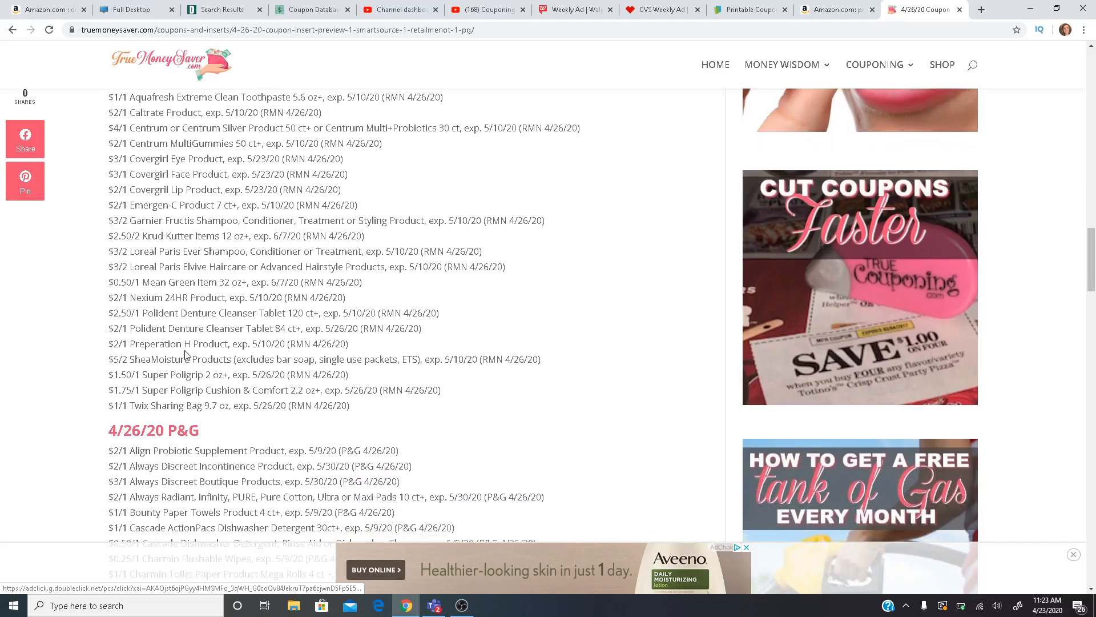
mouse_move(117, 359)
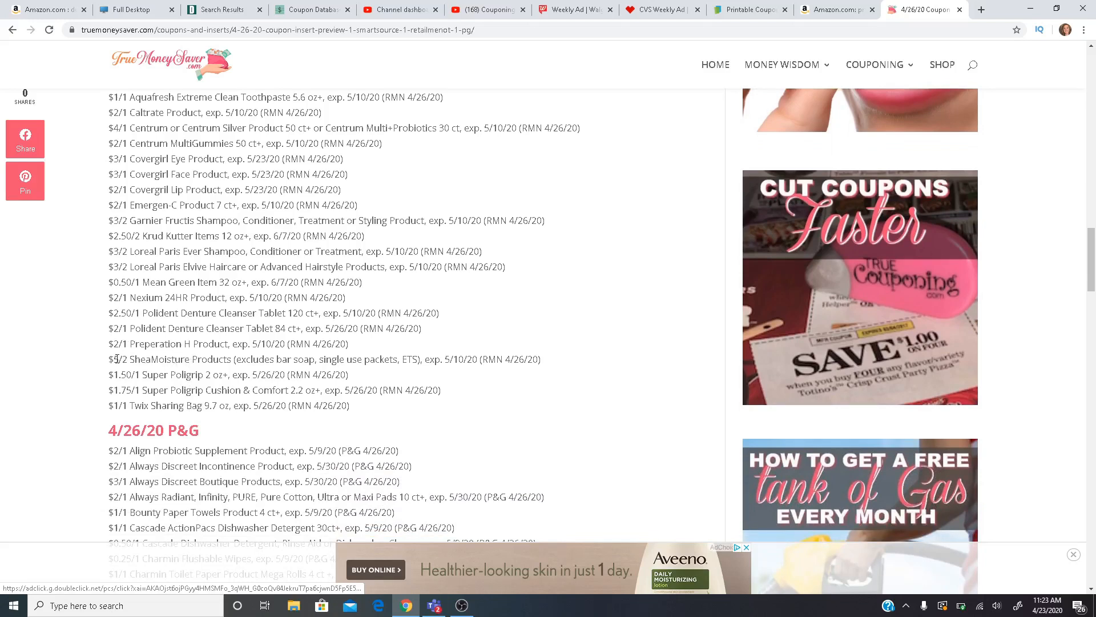
mouse_move(178, 372)
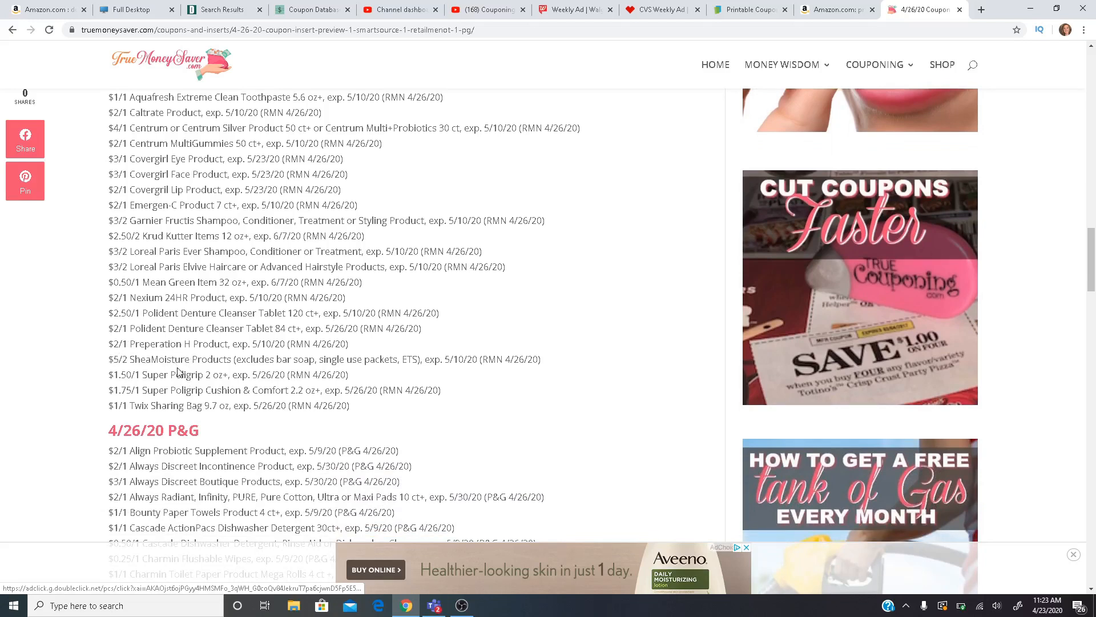
mouse_move(384, 360)
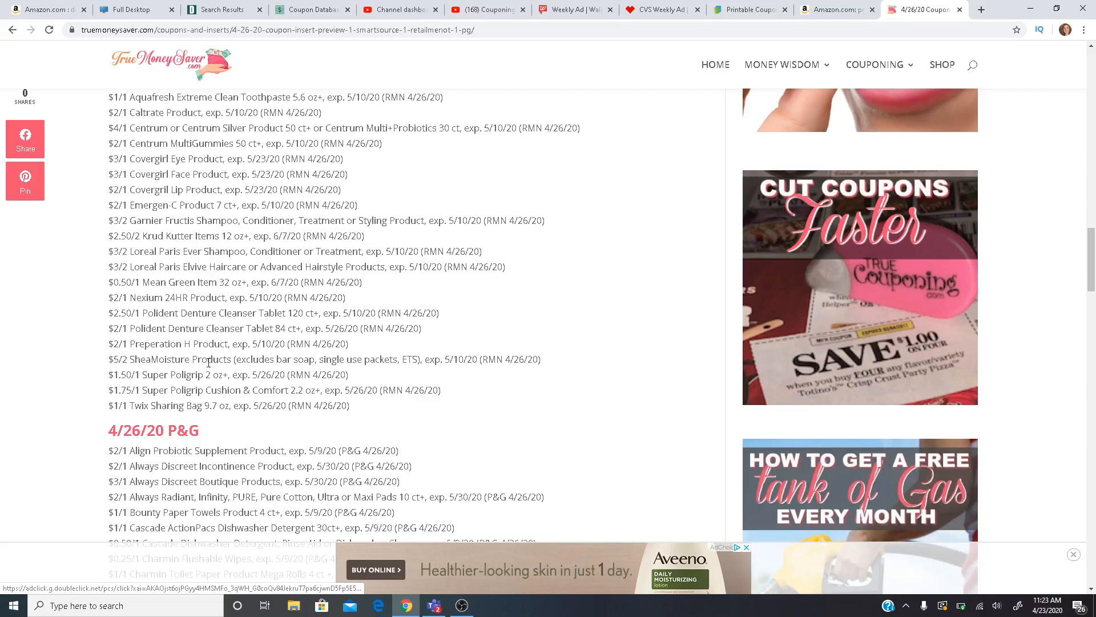
mouse_move(173, 390)
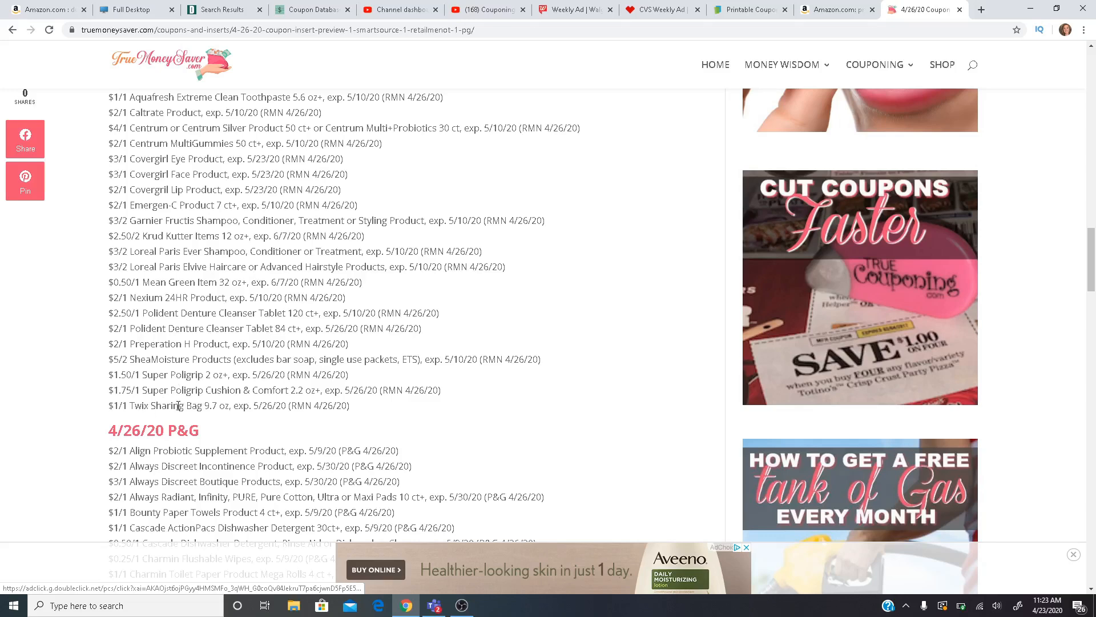
scroll("down", 3)
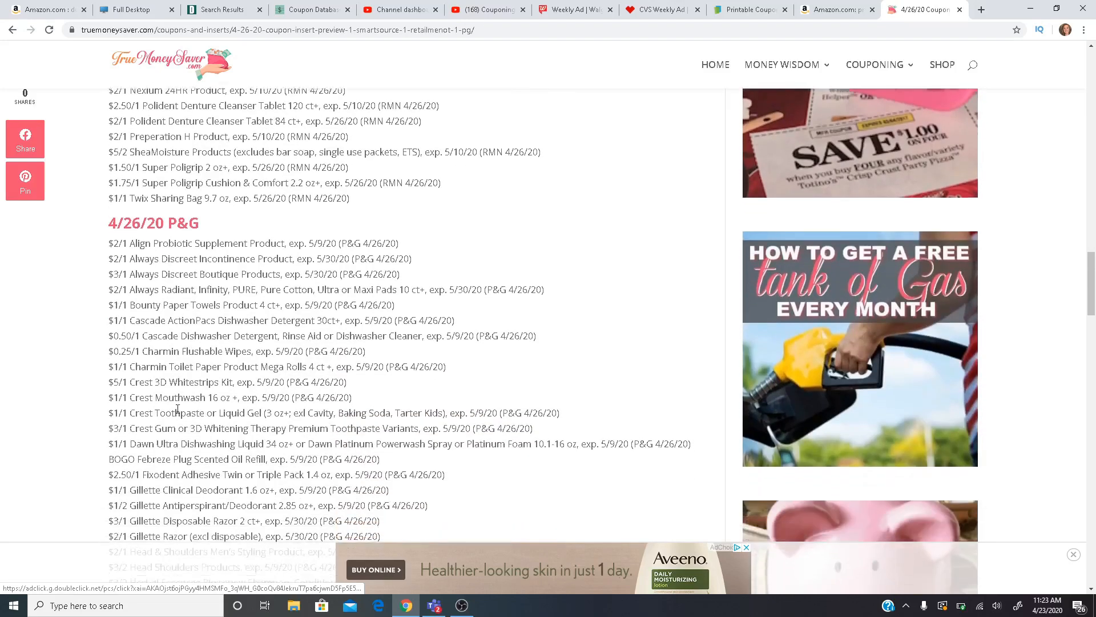
scroll("down", 3)
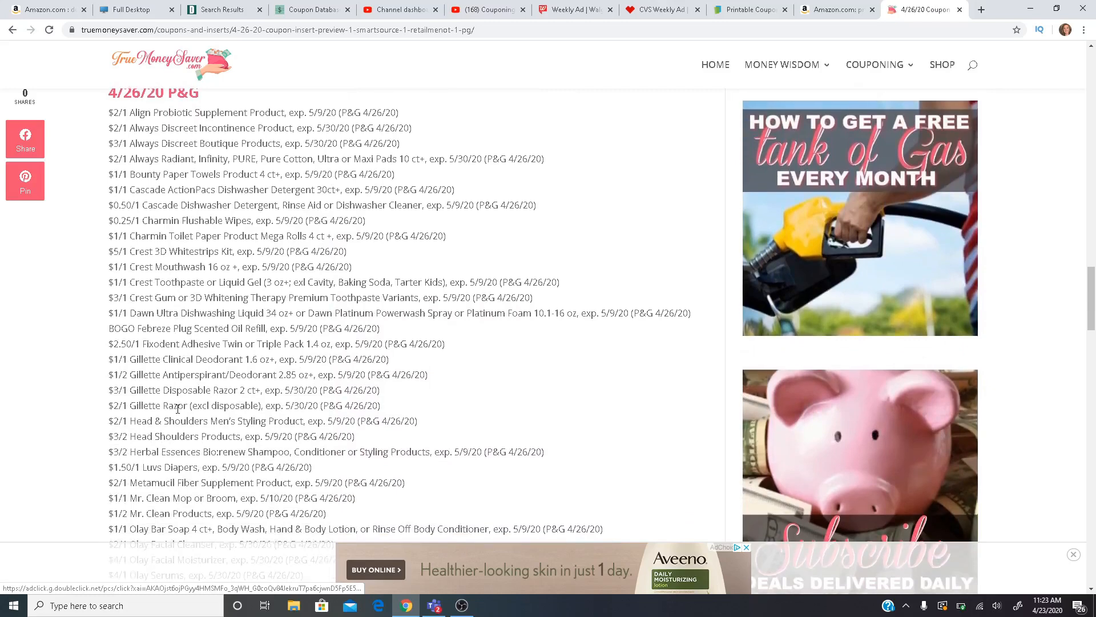
scroll("up", 3)
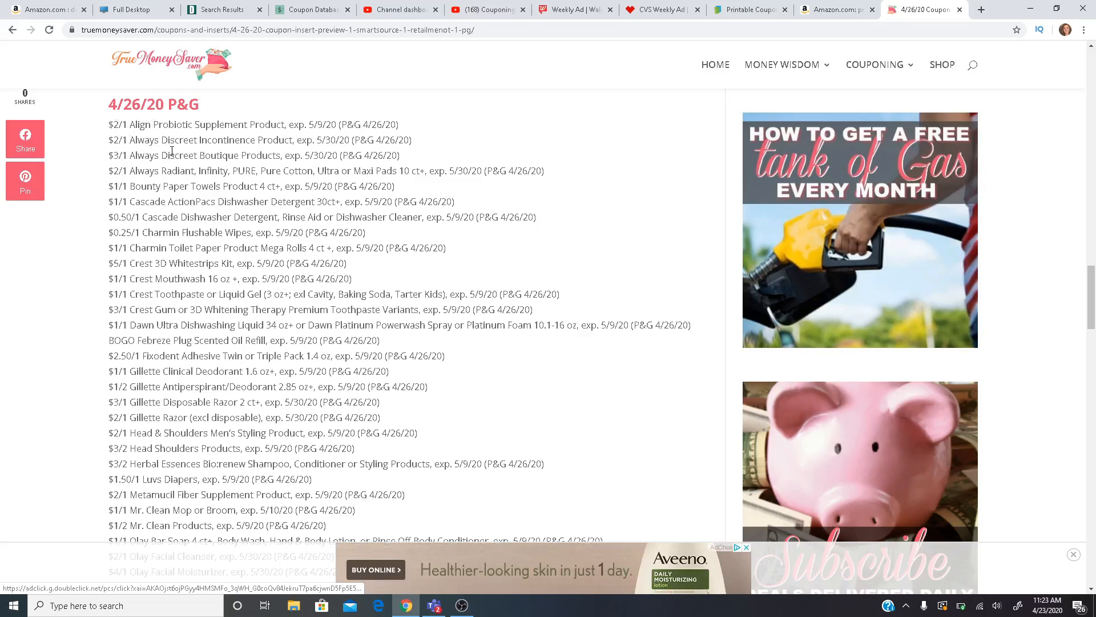
mouse_move(113, 172)
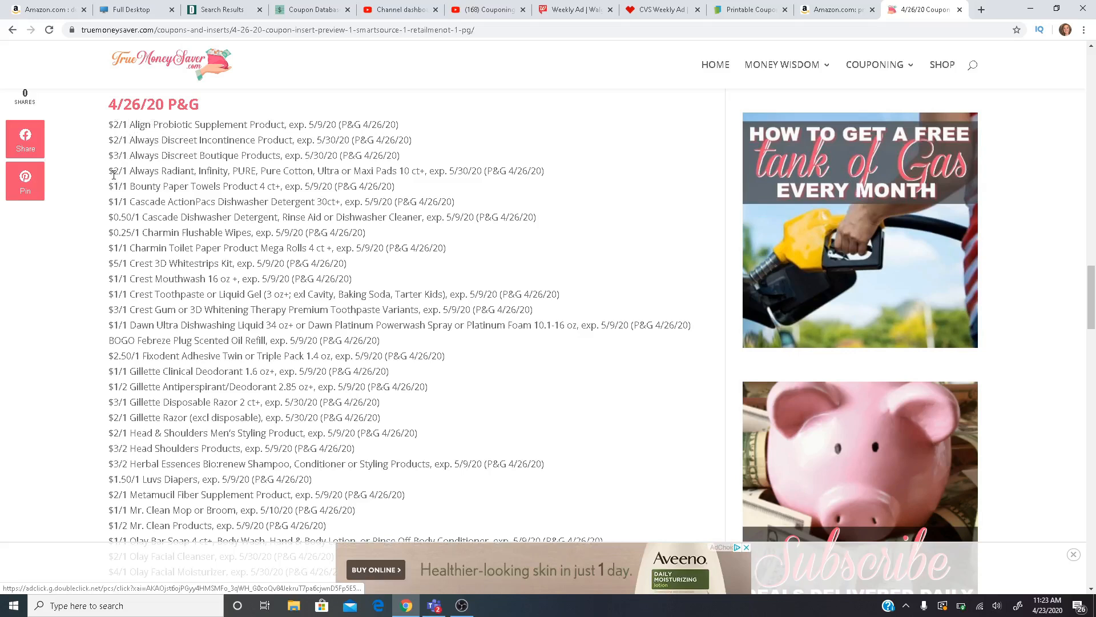
mouse_move(172, 167)
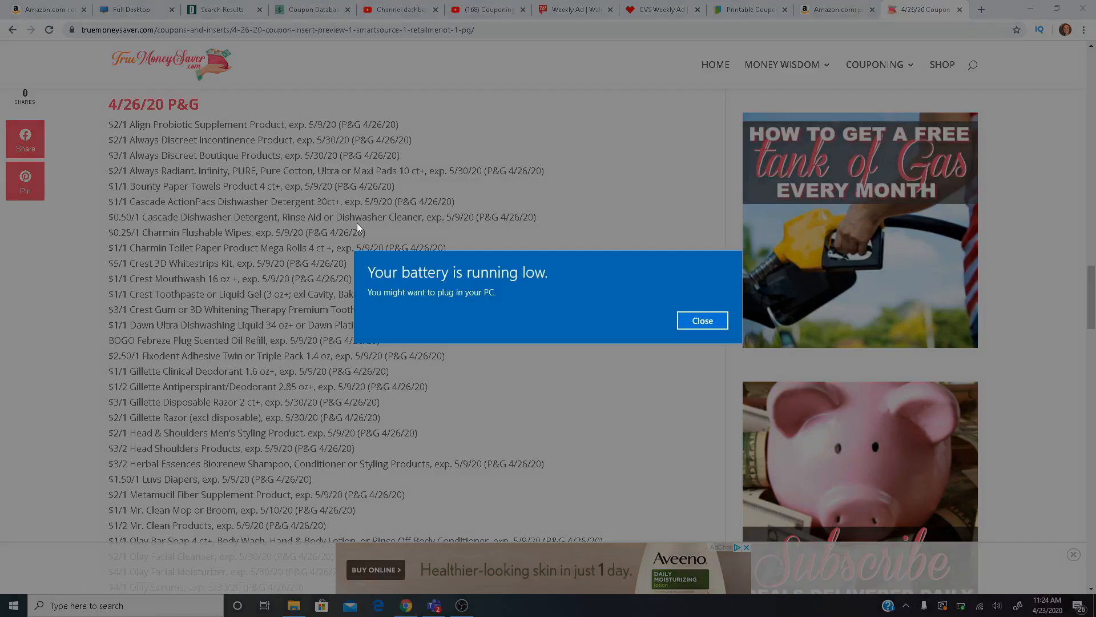
left_click(703, 320)
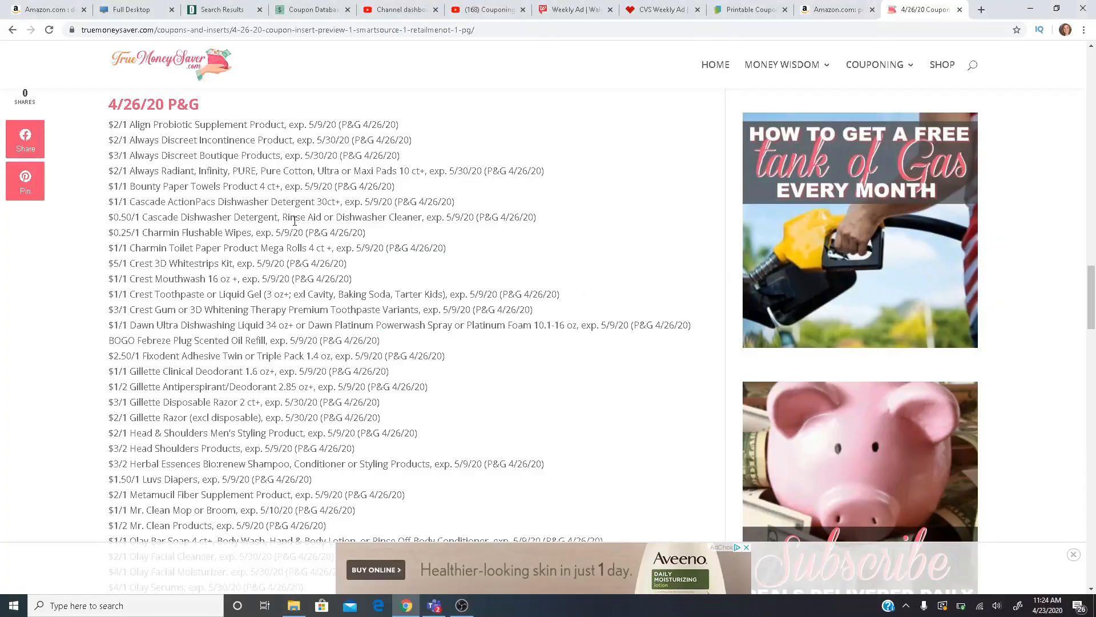
mouse_move(130, 164)
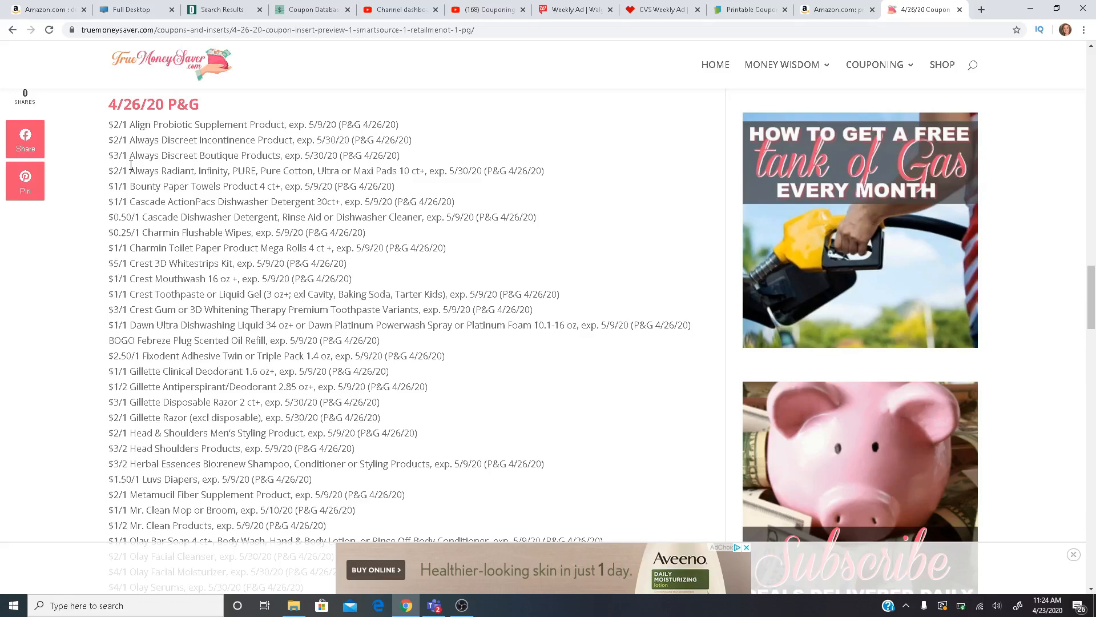
Scroll down past the ZzzQuil entries, then back up to the P&G list's opening Align coupons
scroll("down", 3)
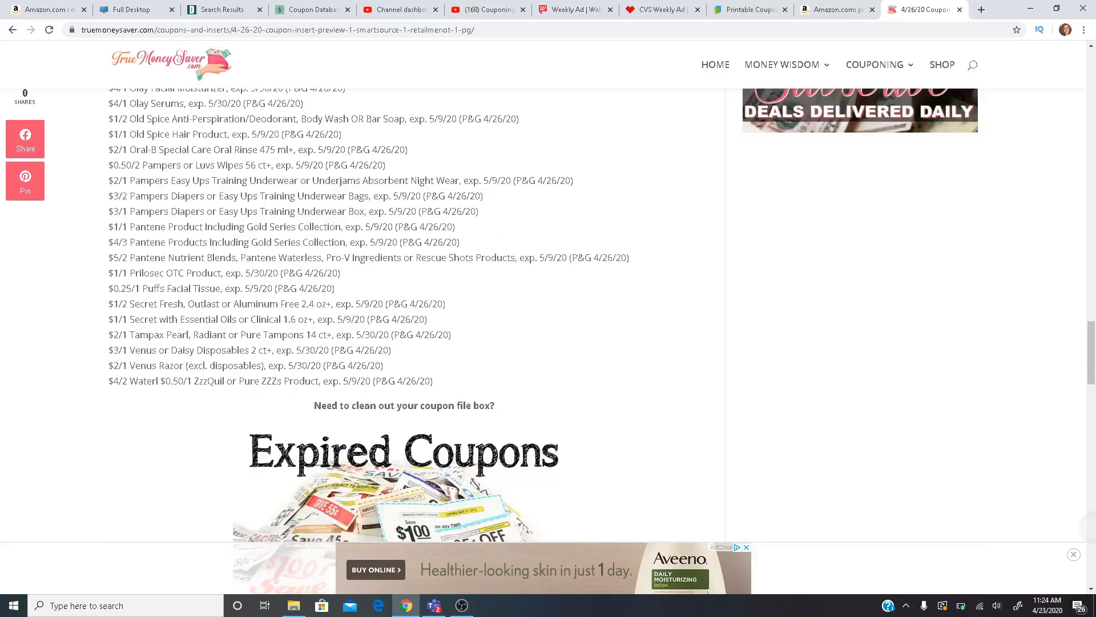
scroll("up", 3)
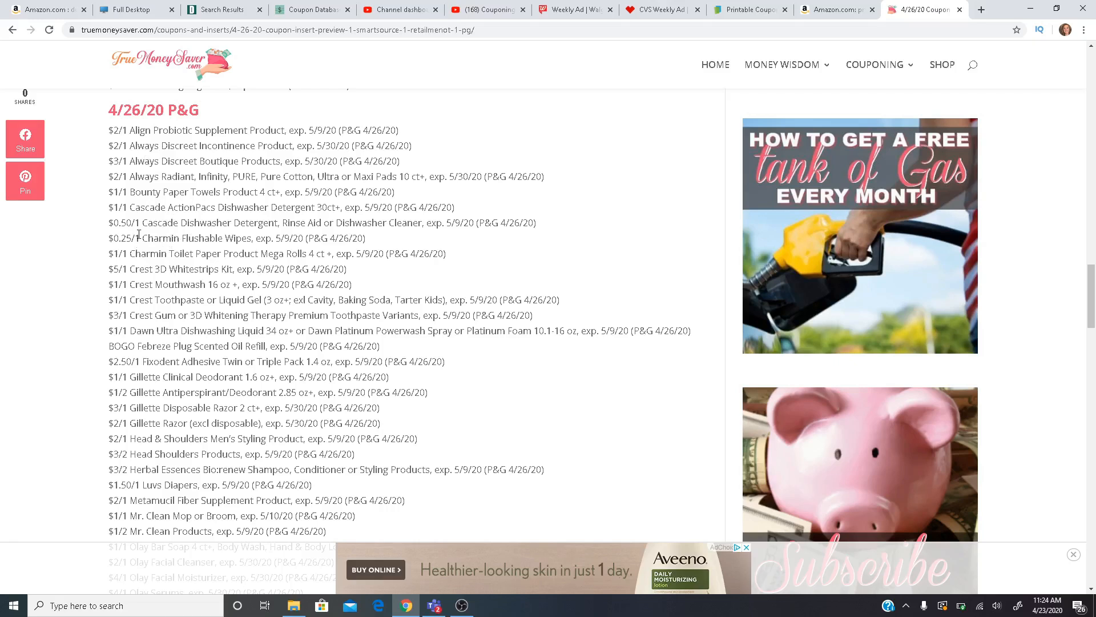
mouse_move(134, 254)
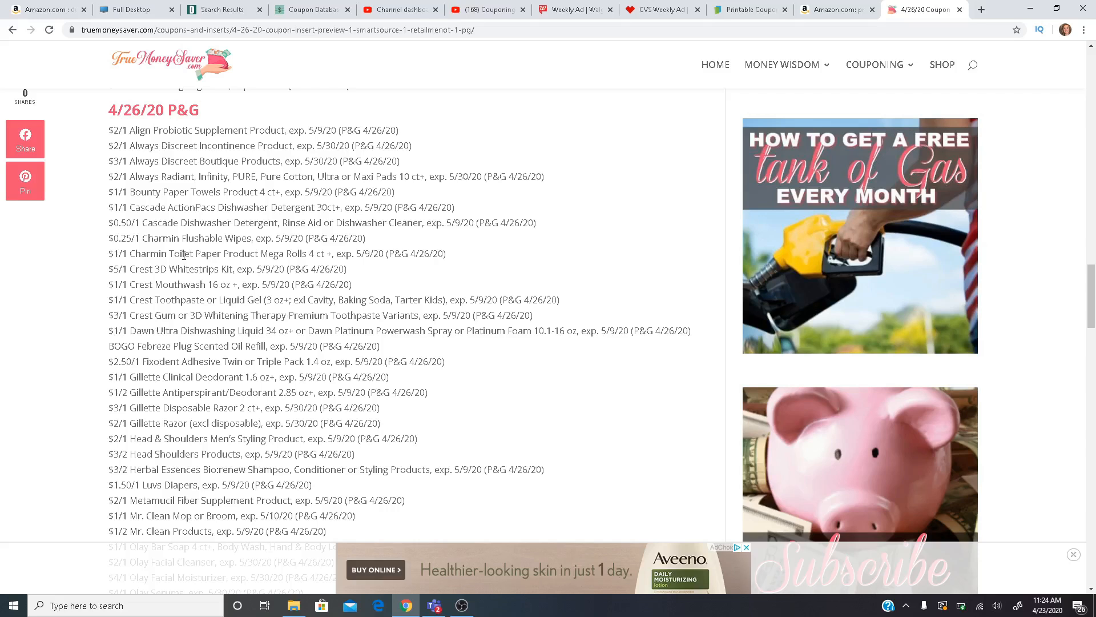
mouse_move(184, 272)
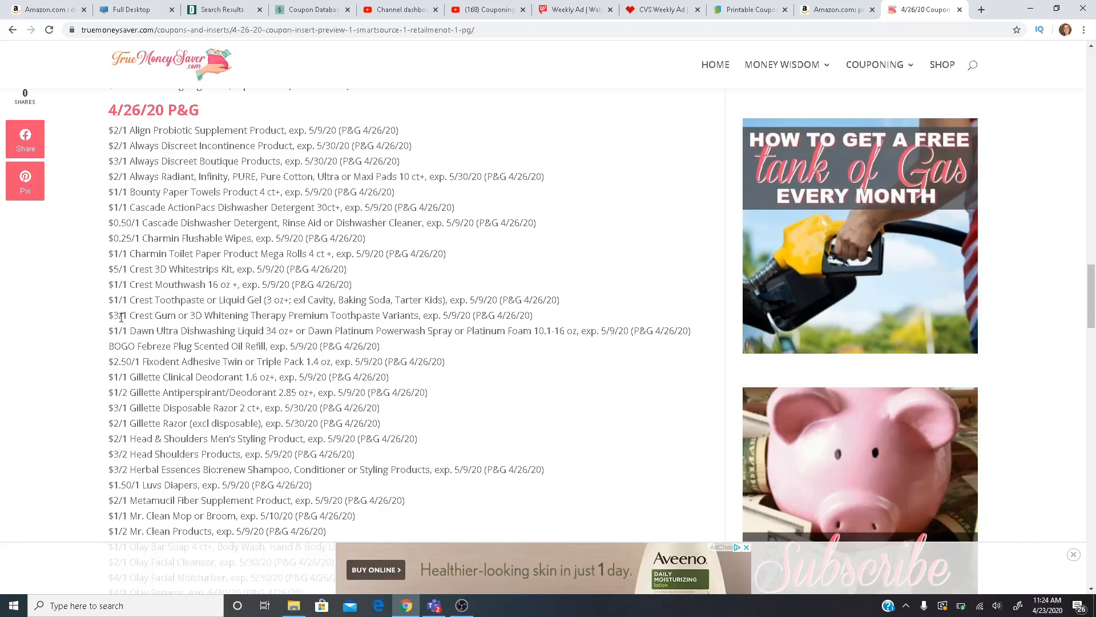
mouse_move(152, 316)
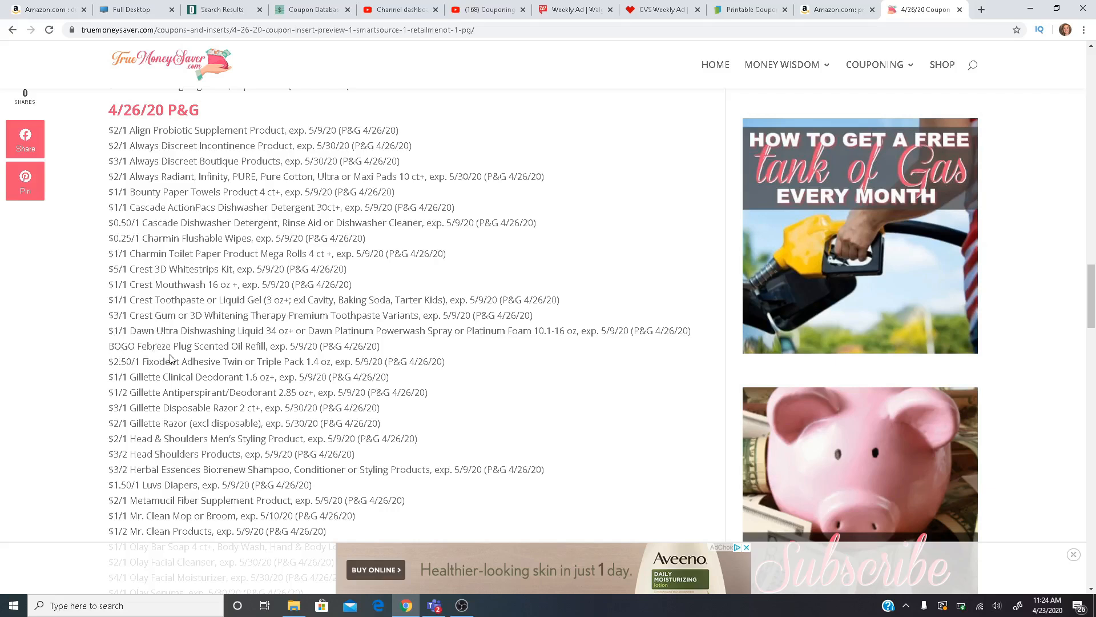
mouse_move(208, 350)
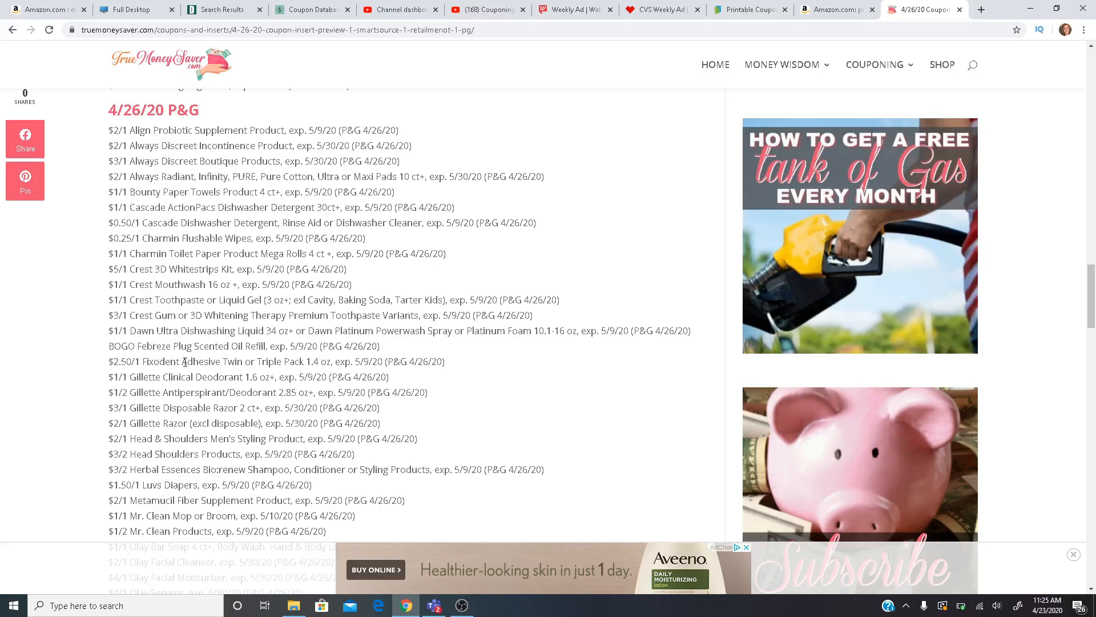
Scroll the P&G list down through the Mr. Clean, Olay, Old Spice, Pampers and Pantene coupons
scroll("down", 3)
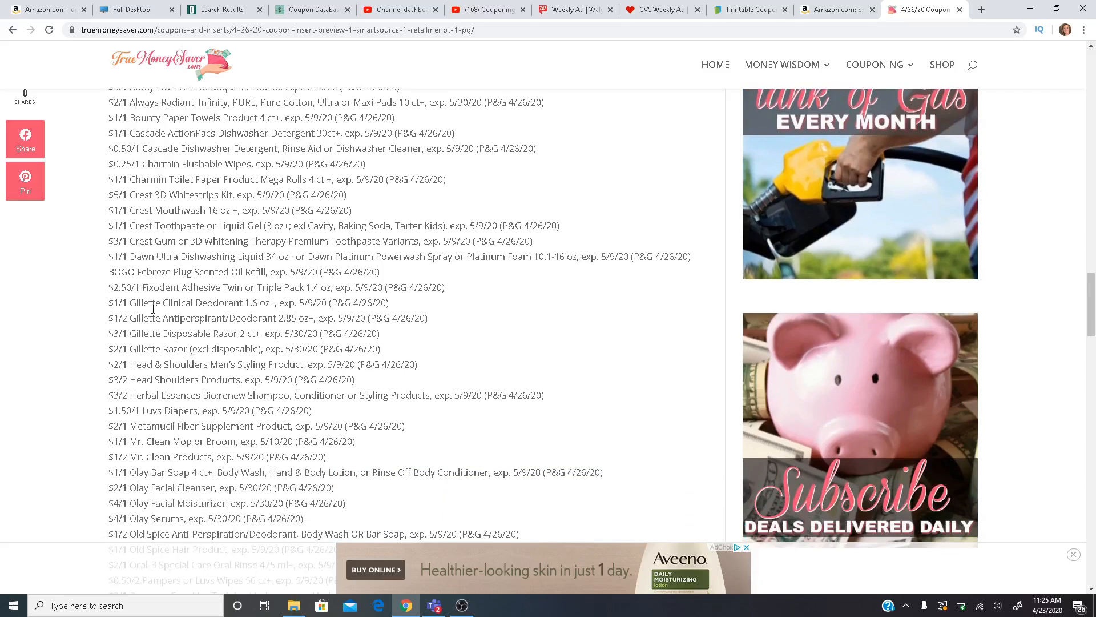
mouse_move(186, 299)
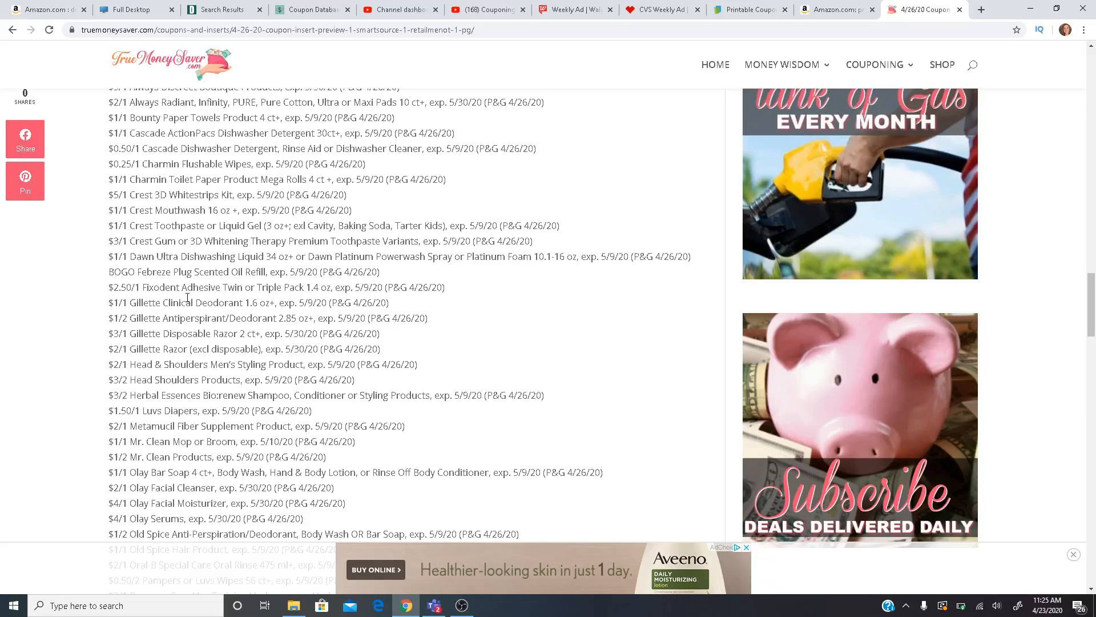
mouse_move(122, 347)
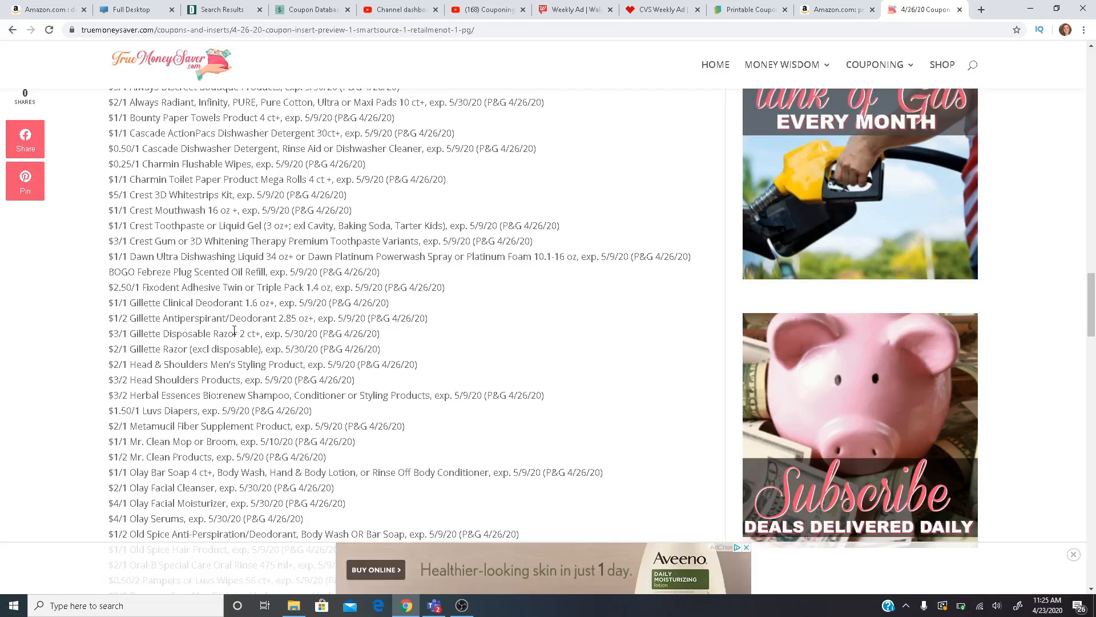
scroll("down", 3)
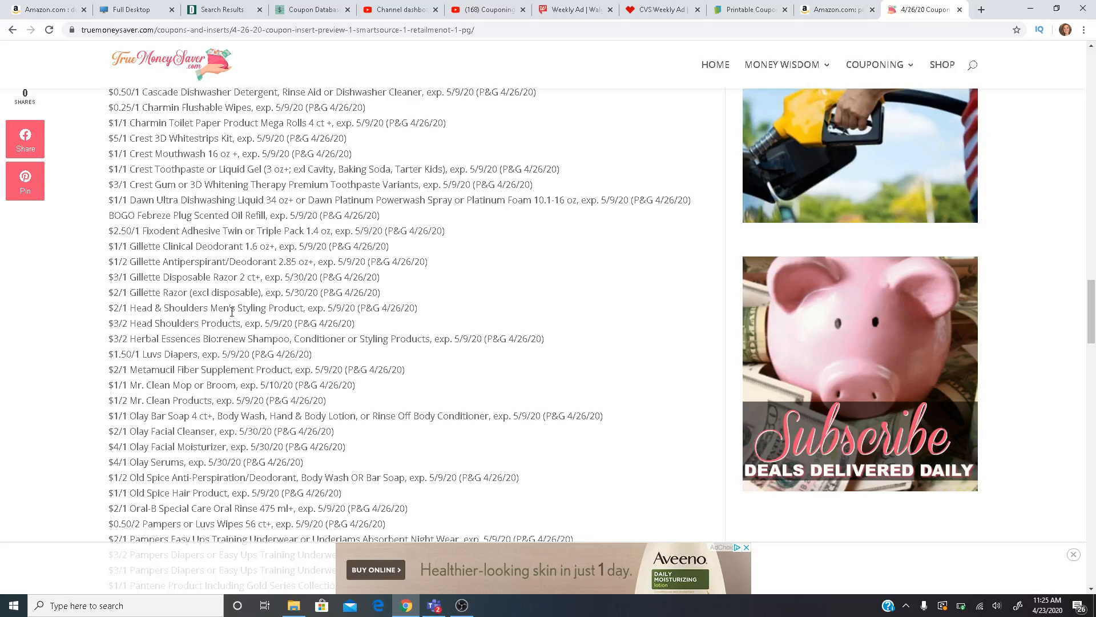
mouse_move(119, 323)
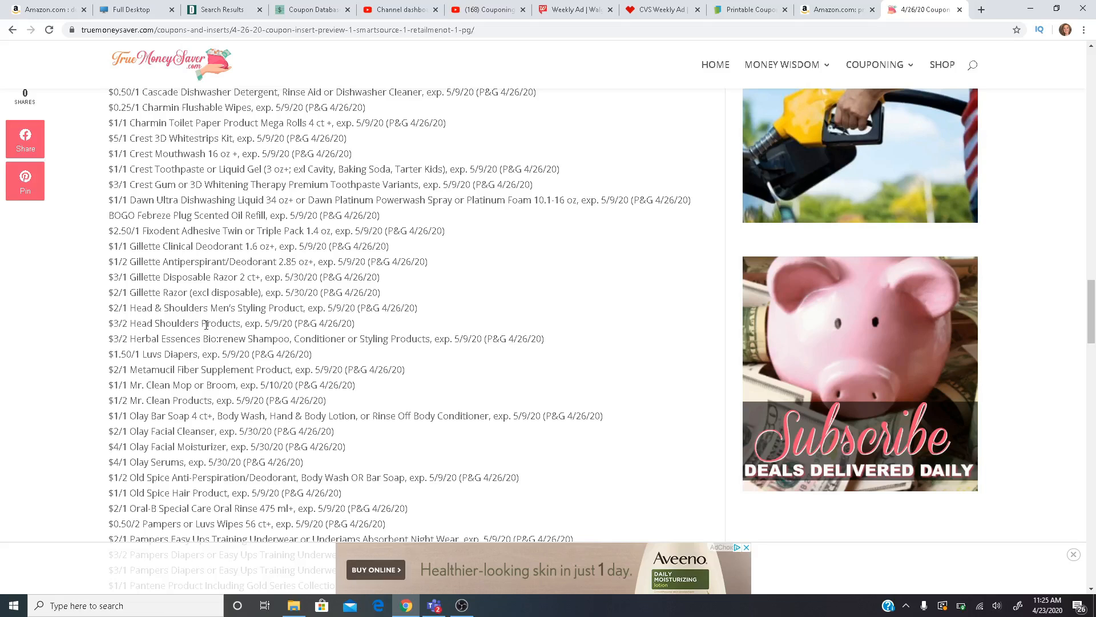
mouse_move(97, 352)
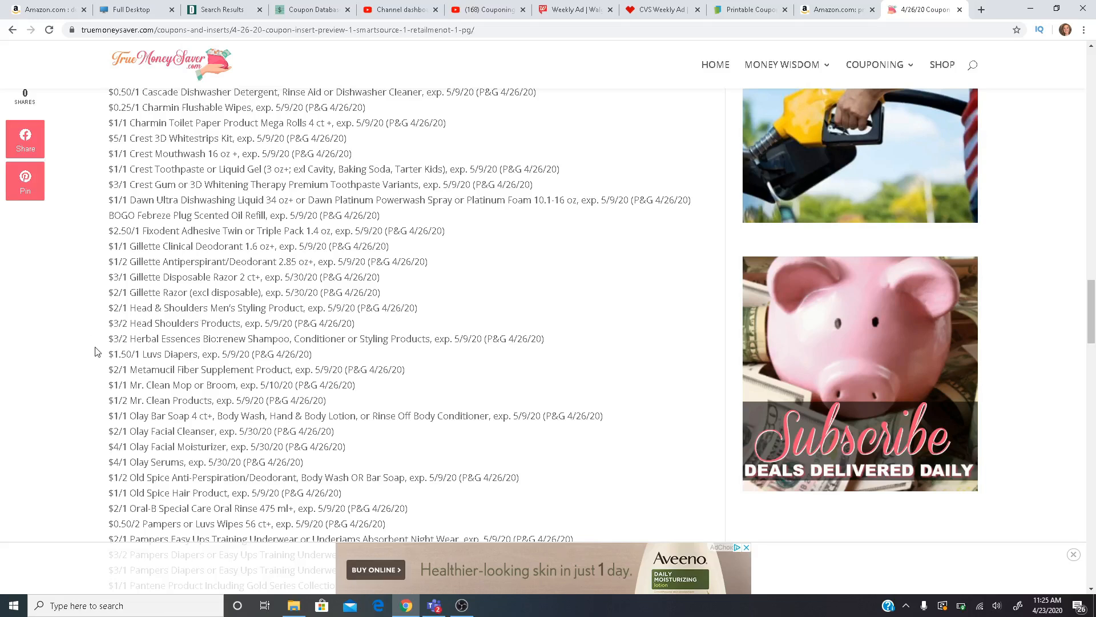
mouse_move(275, 345)
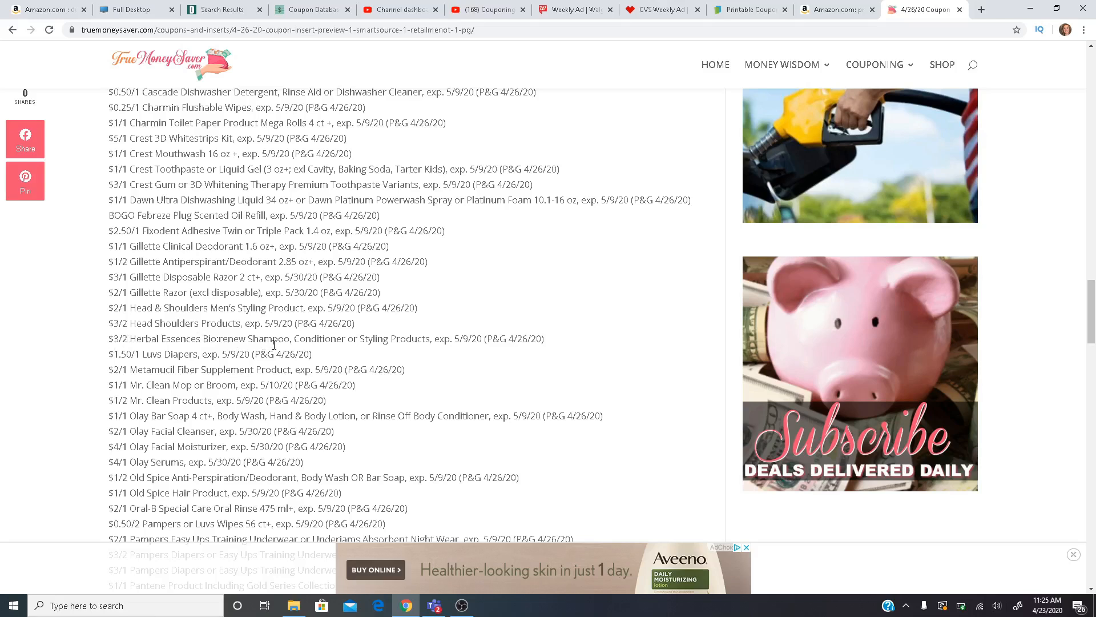
mouse_move(102, 359)
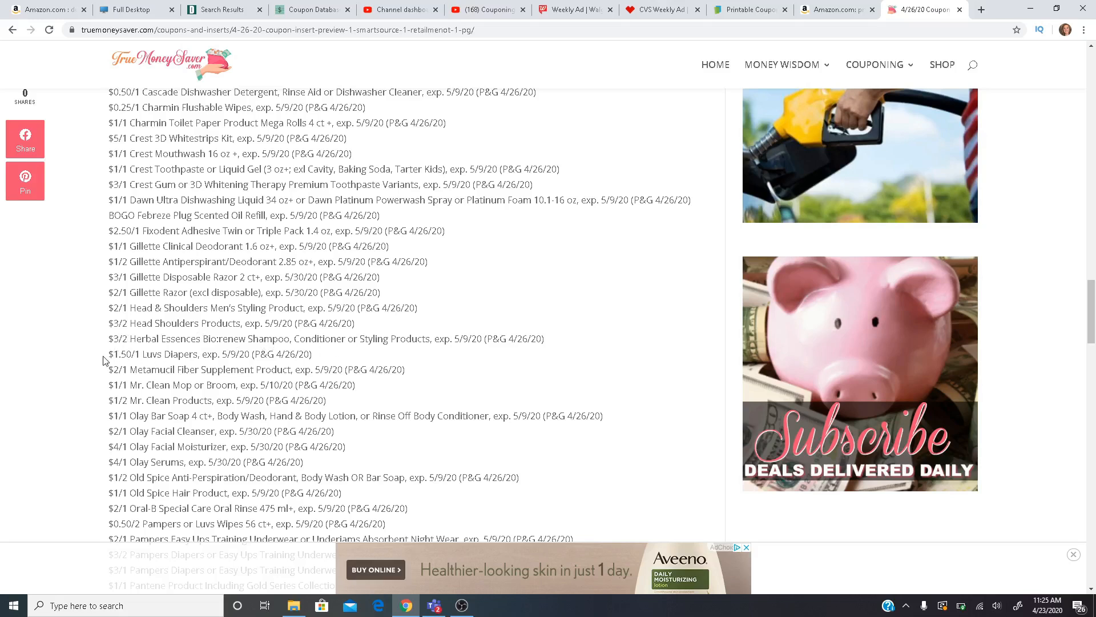
mouse_move(207, 364)
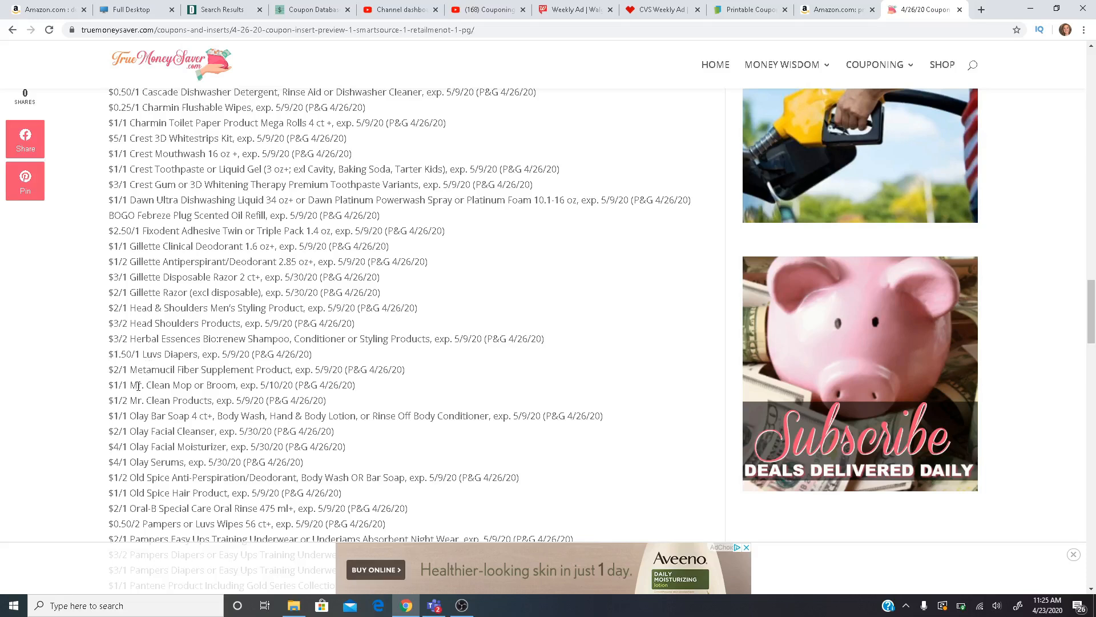
mouse_move(162, 402)
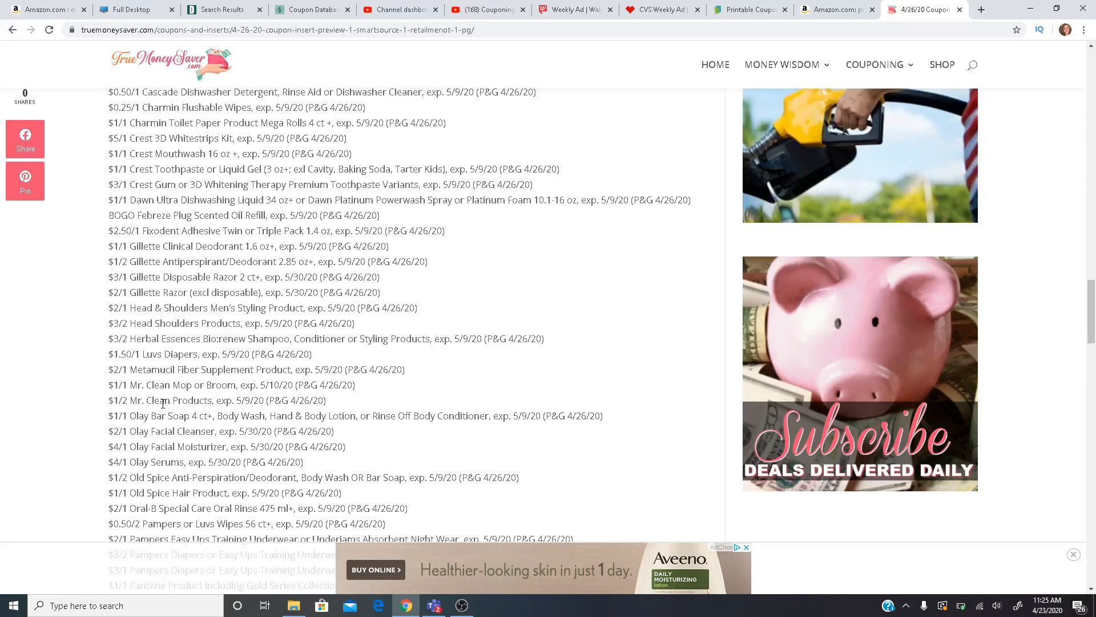
scroll("down", 3)
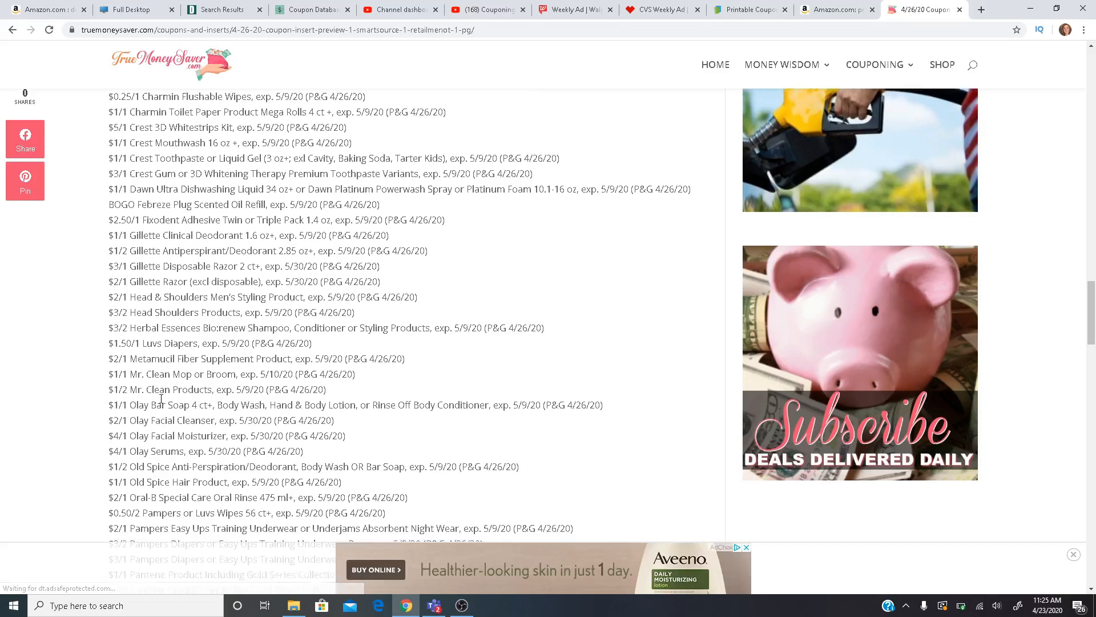
scroll("down", 3)
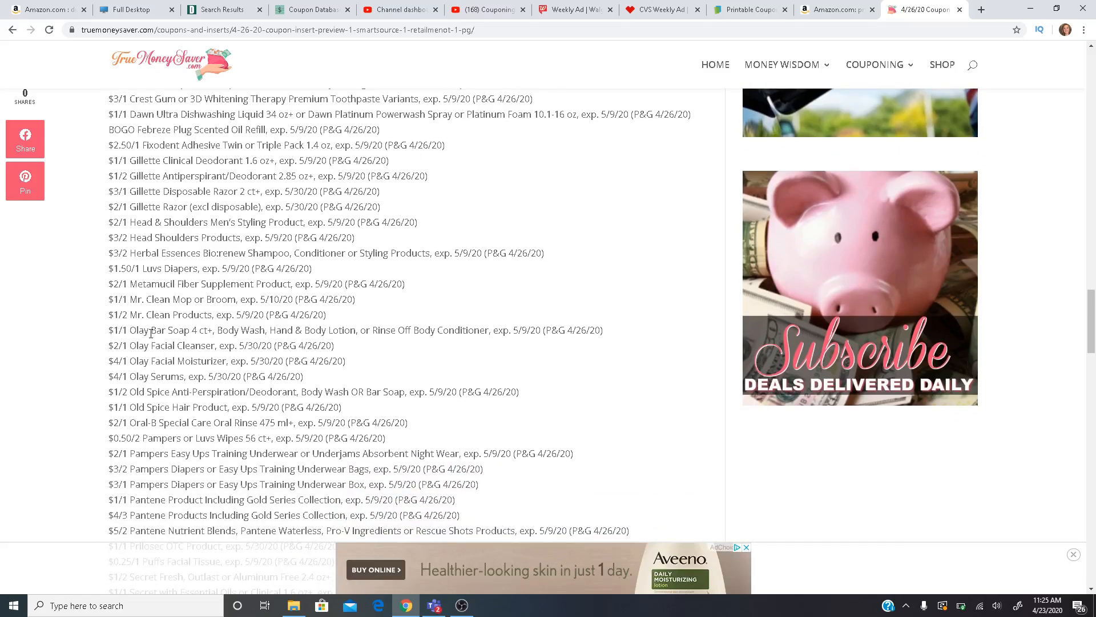
mouse_move(268, 336)
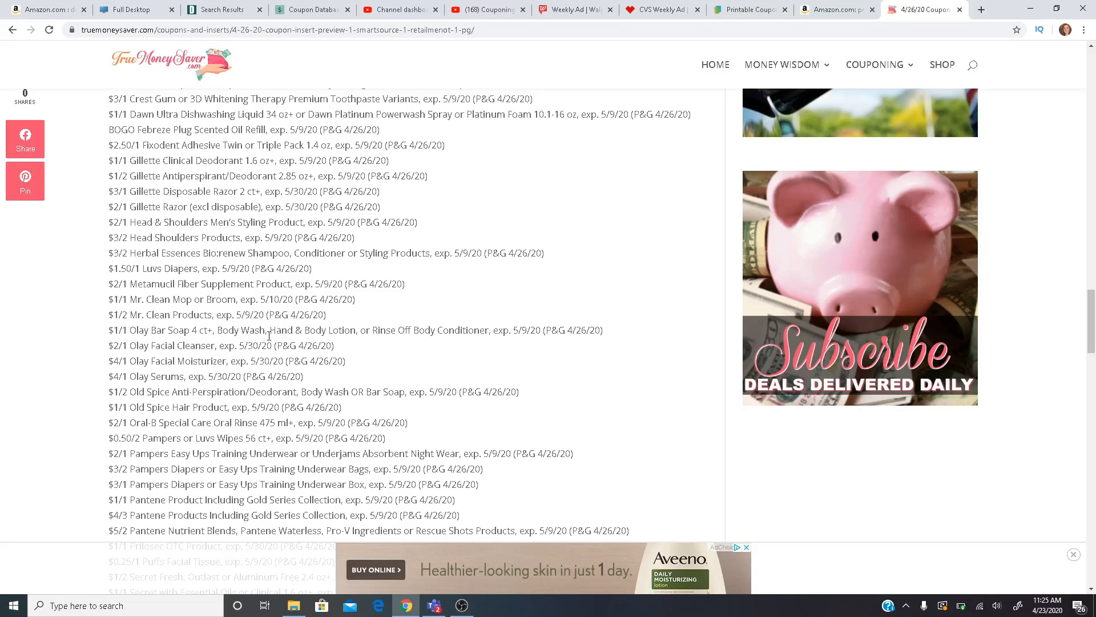
mouse_move(152, 329)
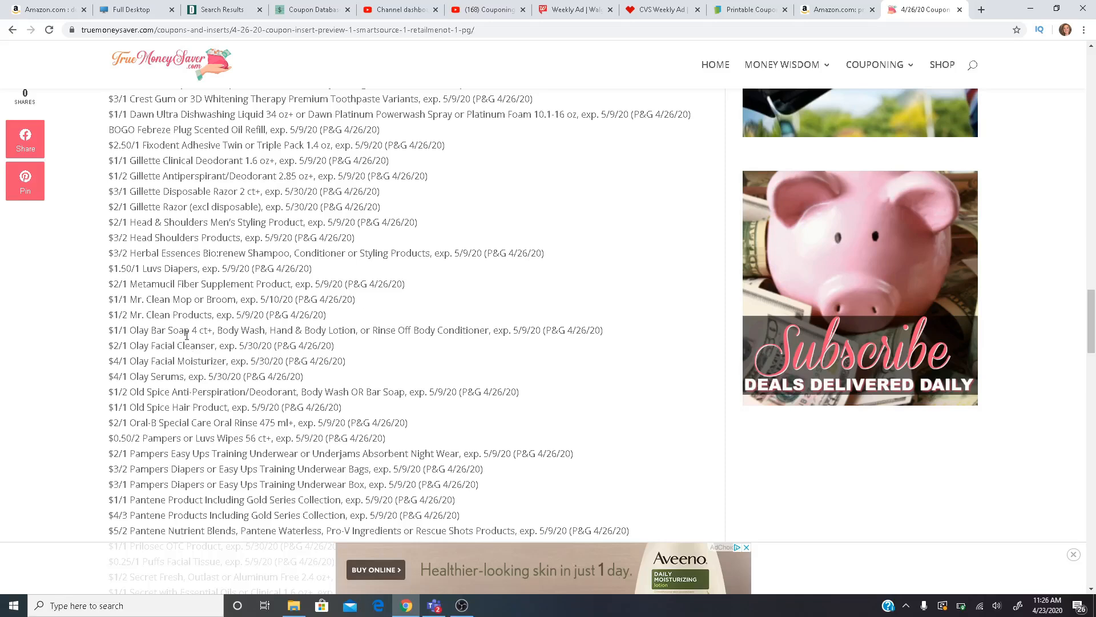
mouse_move(176, 344)
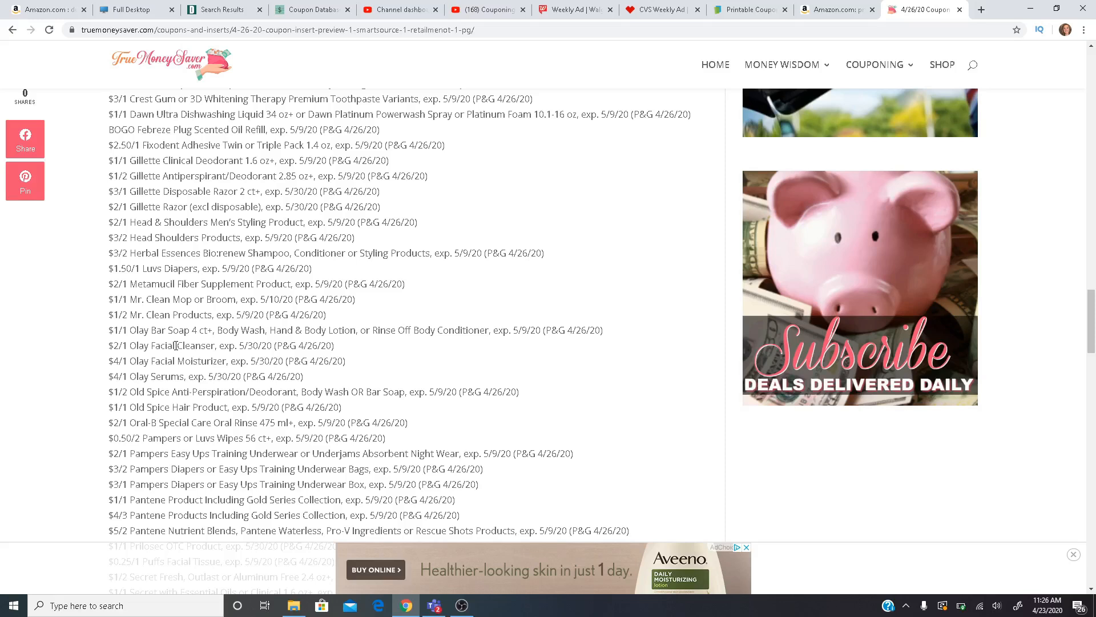
mouse_move(160, 370)
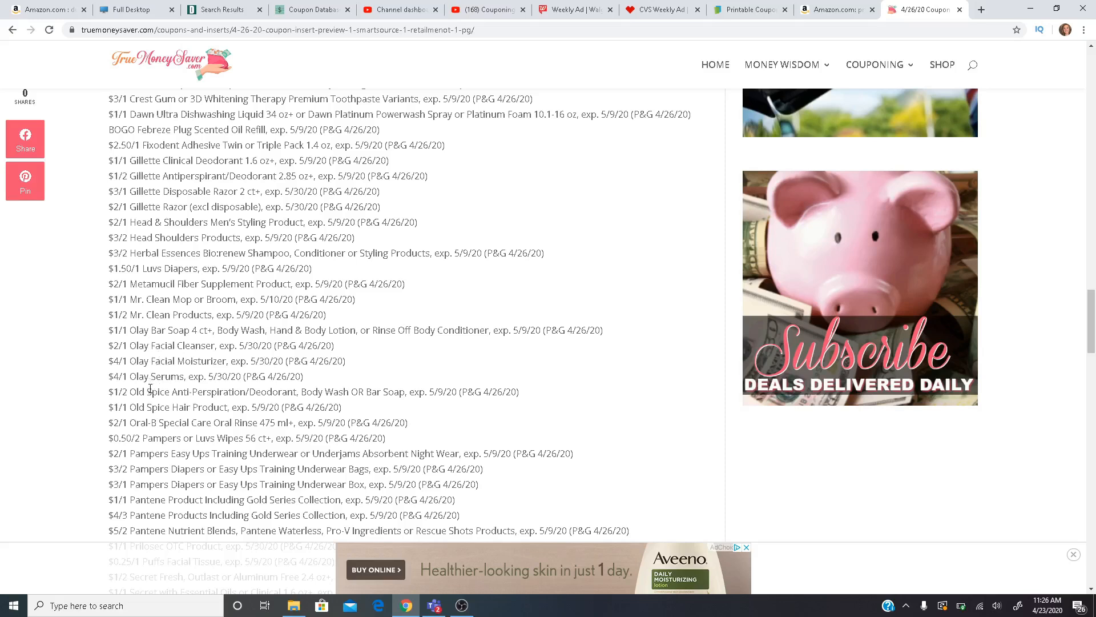
mouse_move(175, 392)
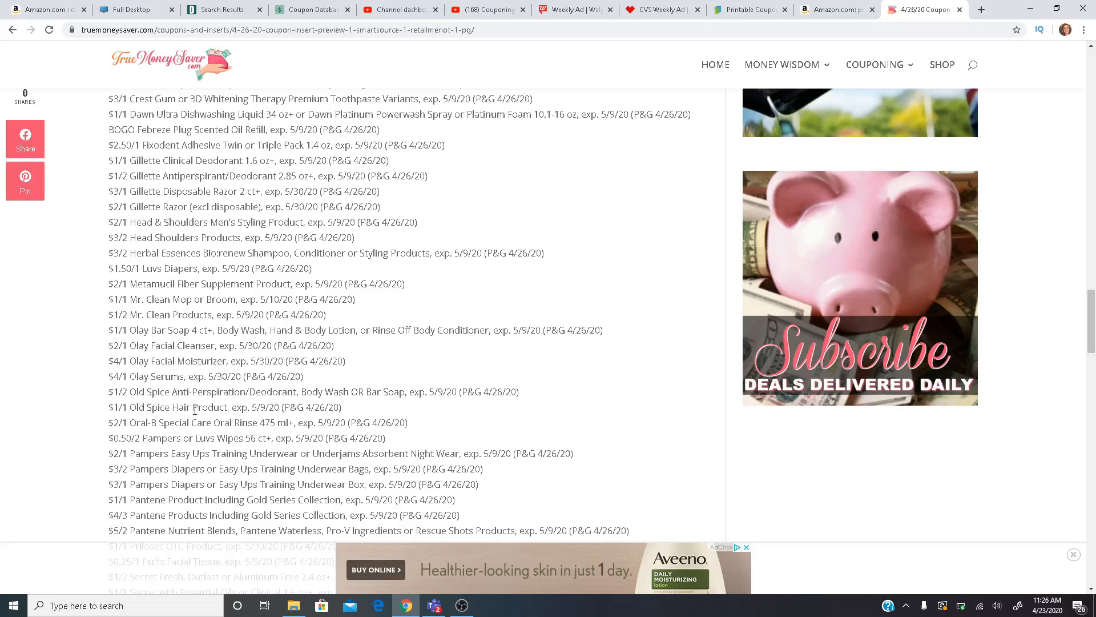
Scroll to the P&G list's end through Venus and ZzzQuil, reaching the coupon-file-box note
scroll("down", 3)
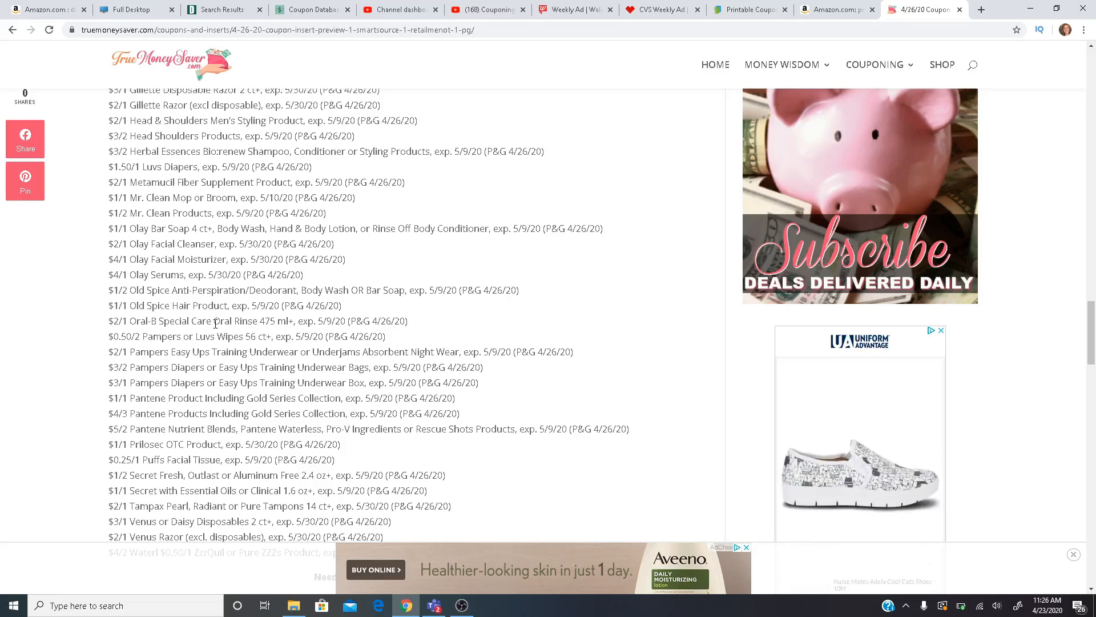
scroll("down", 3)
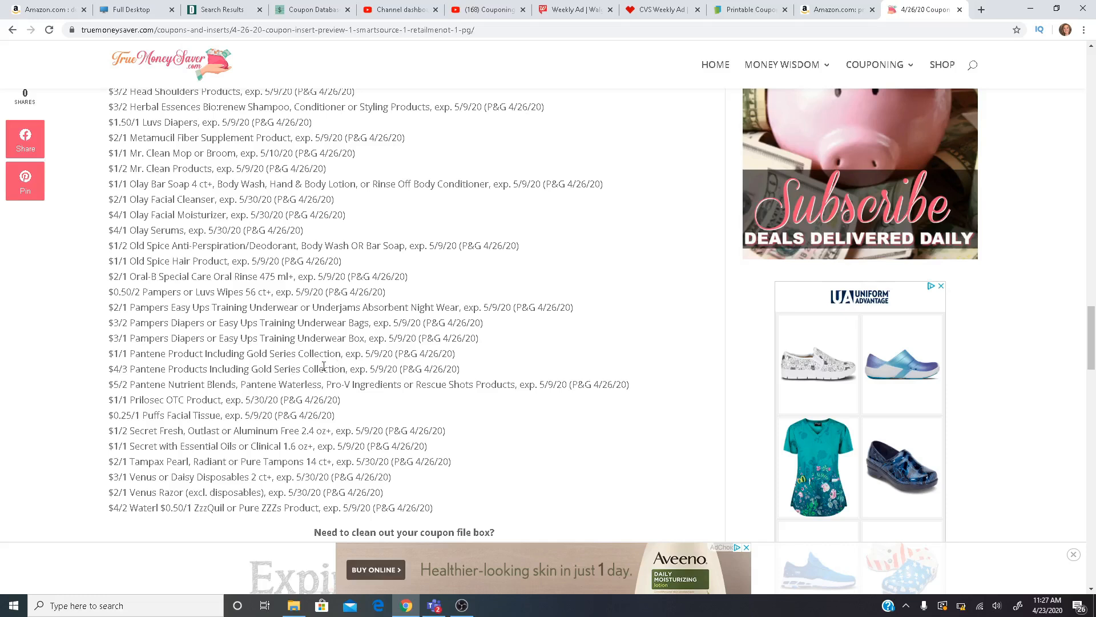
mouse_move(153, 396)
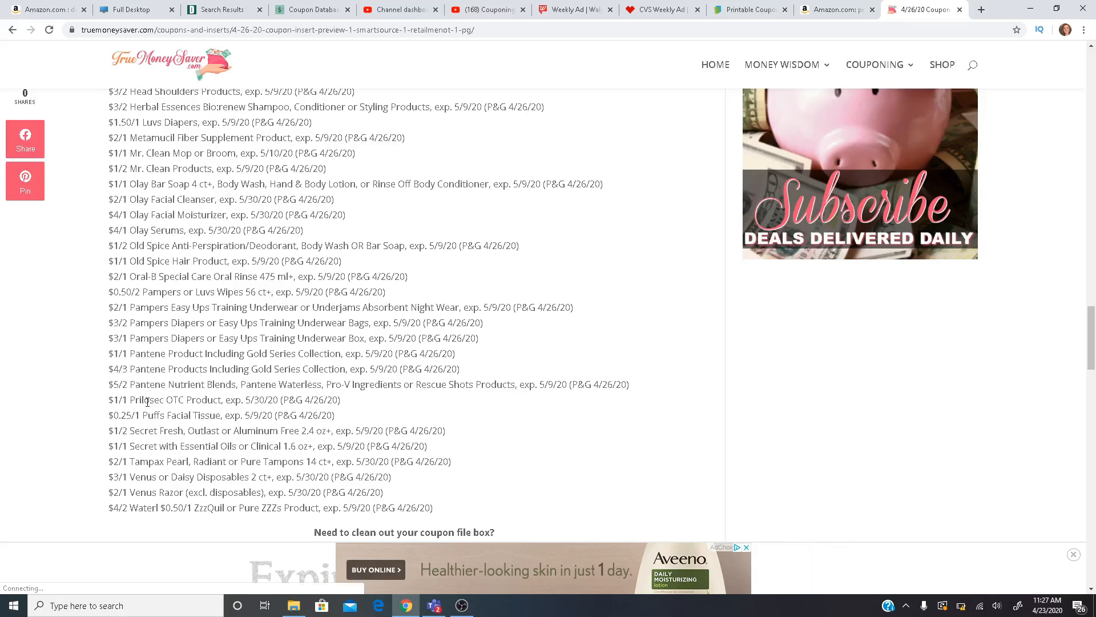
scroll("down", 3)
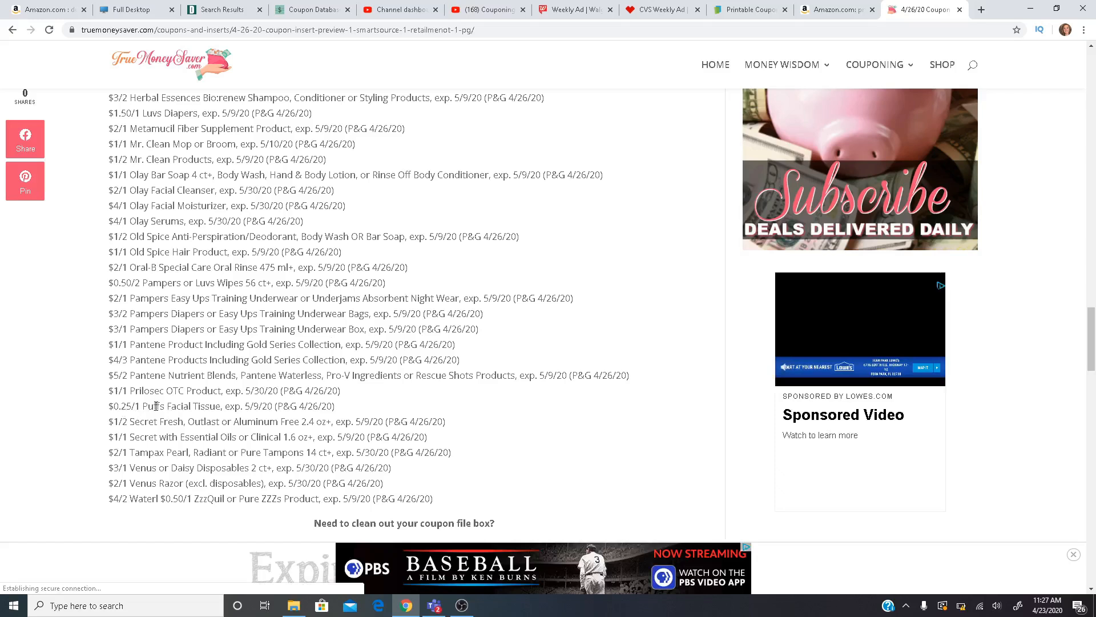
mouse_move(117, 419)
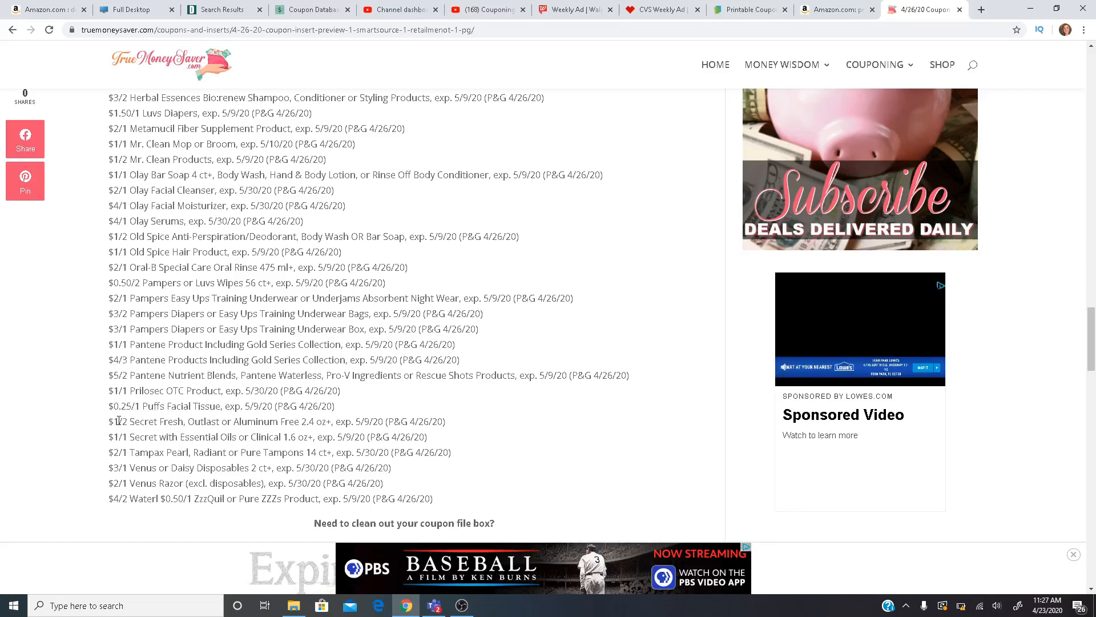
mouse_move(189, 422)
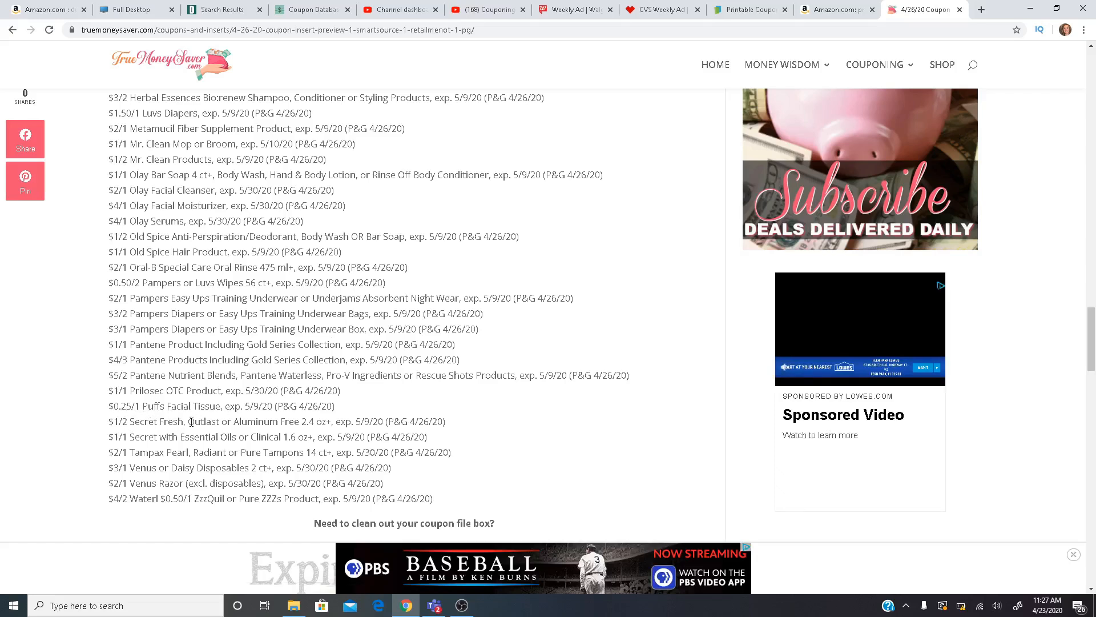
mouse_move(202, 437)
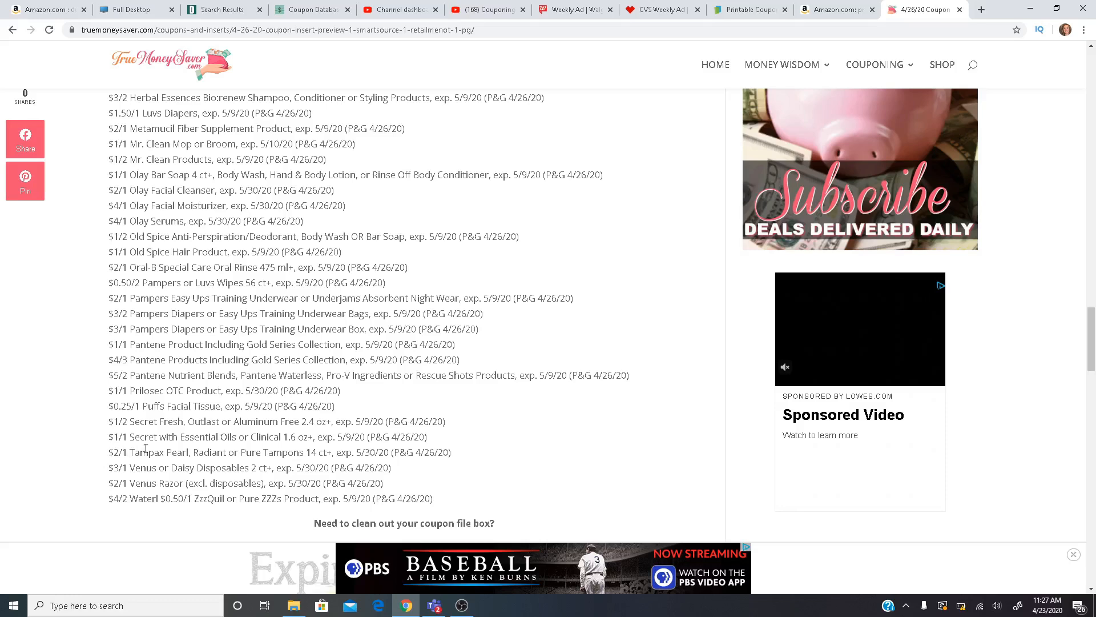
mouse_move(105, 456)
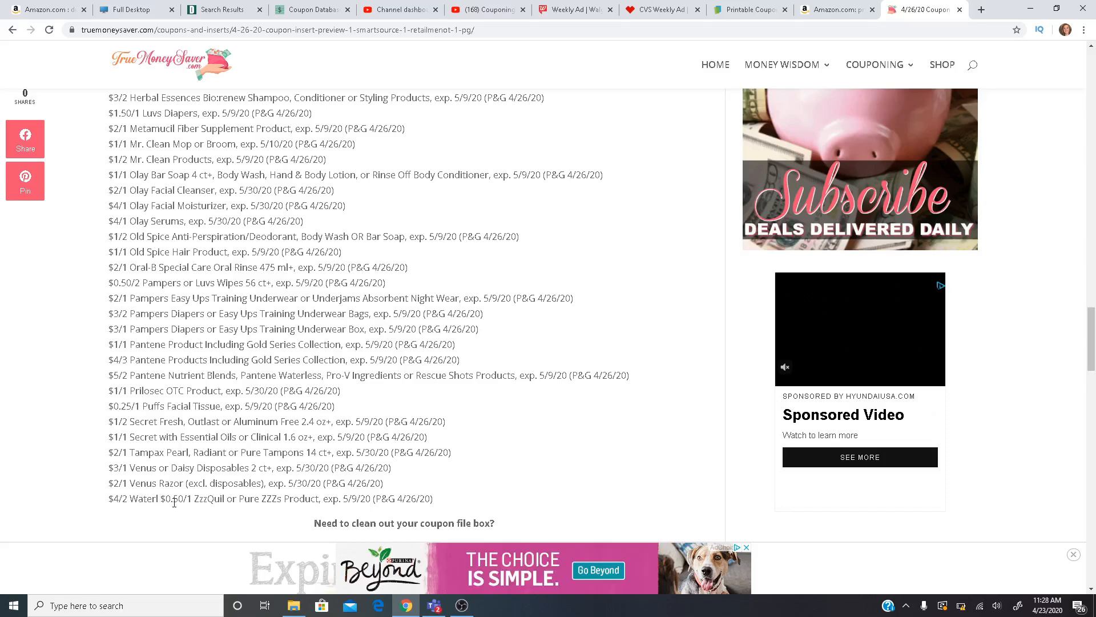
mouse_move(361, 387)
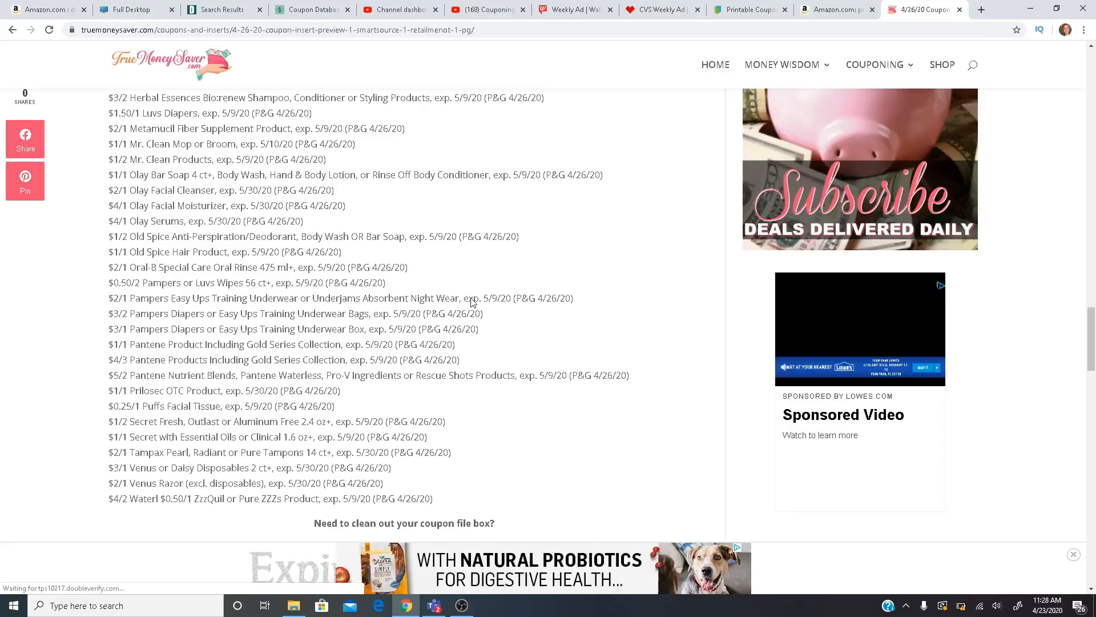
mouse_move(520, 266)
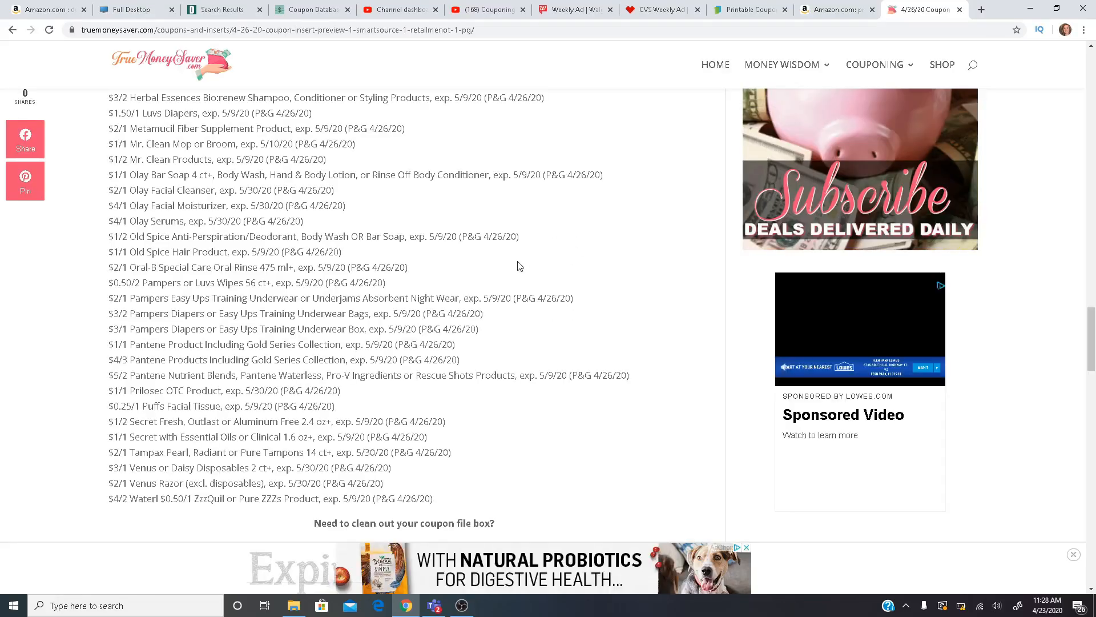